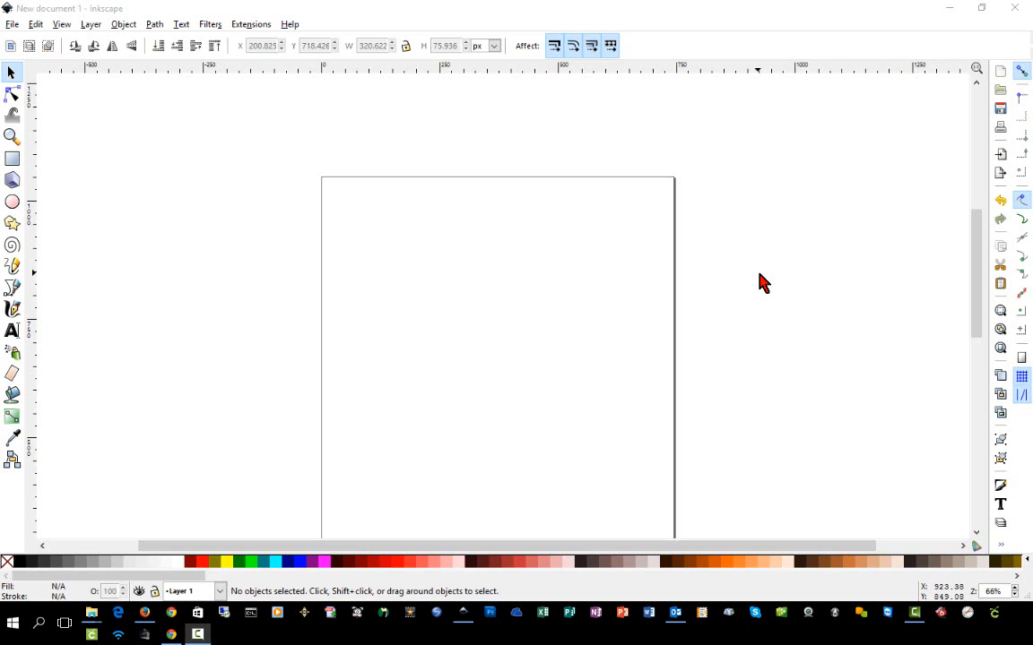
mouse_move(583, 353)
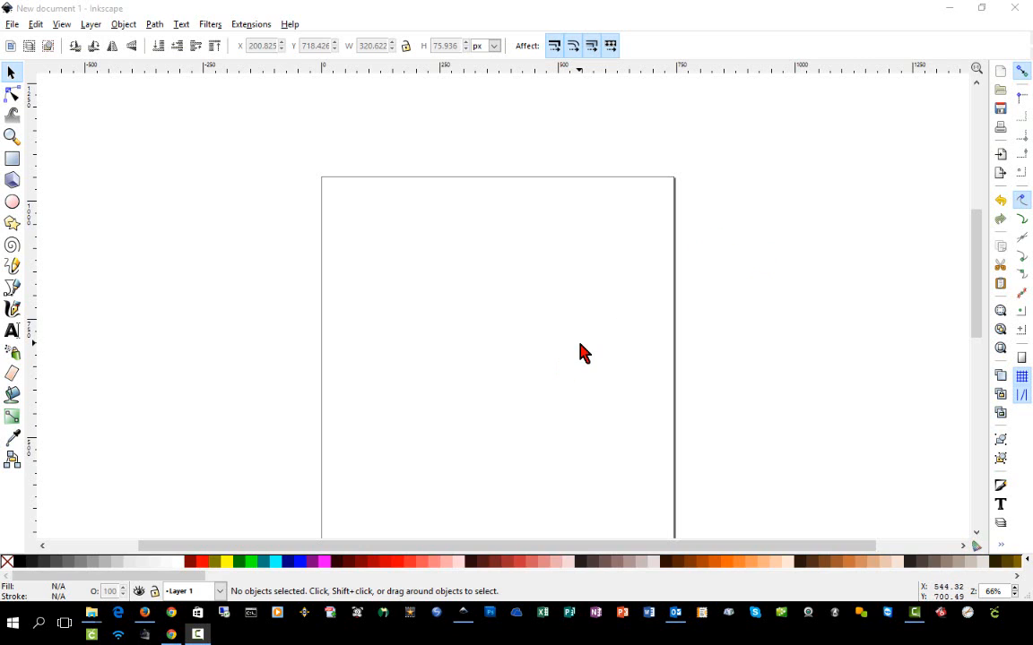
mouse_move(632, 360)
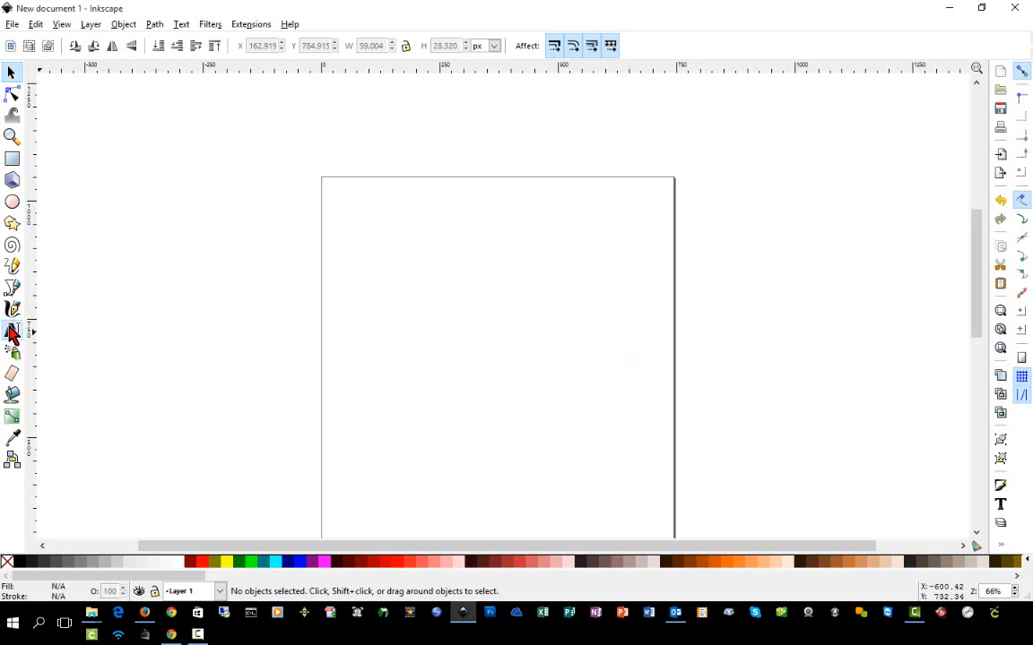
Step: Type 'TroyTube' in bold Arial, hide the page border, and enlarge it to about 99 px
text(TroyTu)
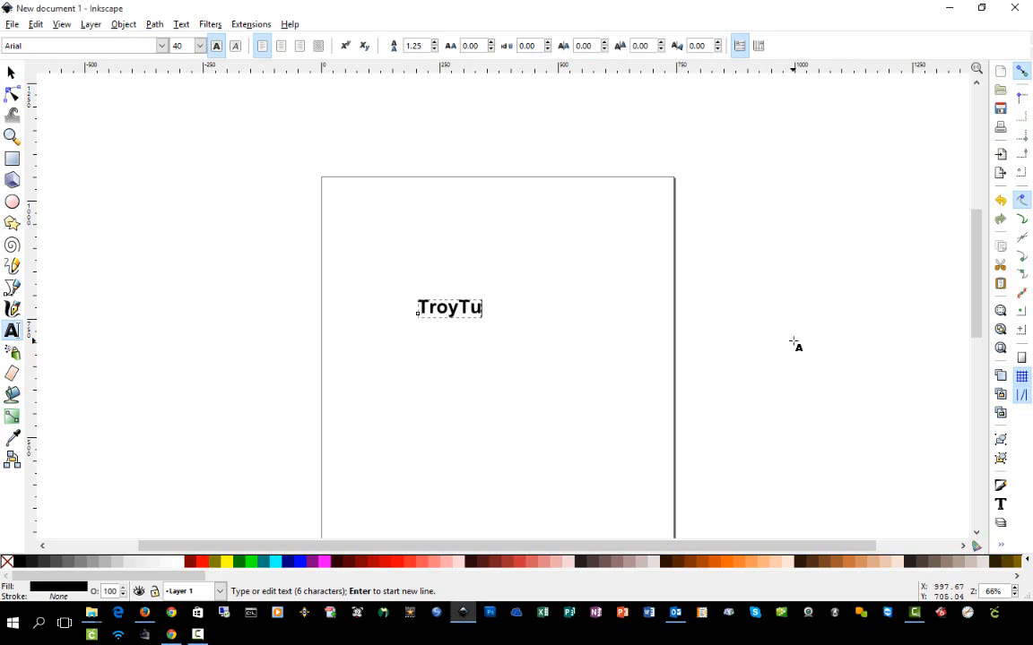
text(be)
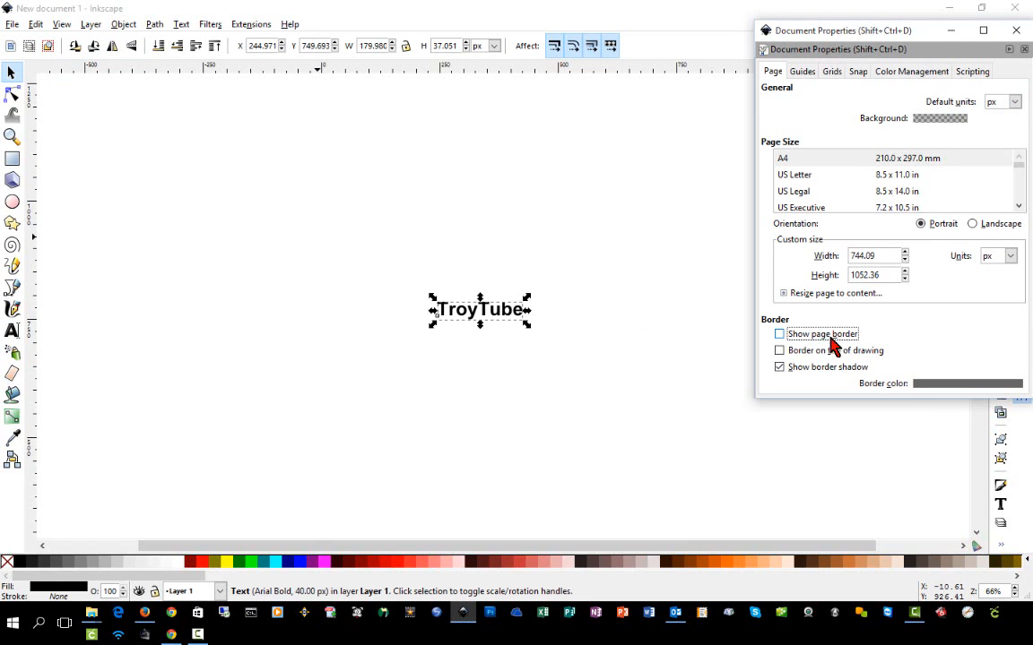
click(1015, 30)
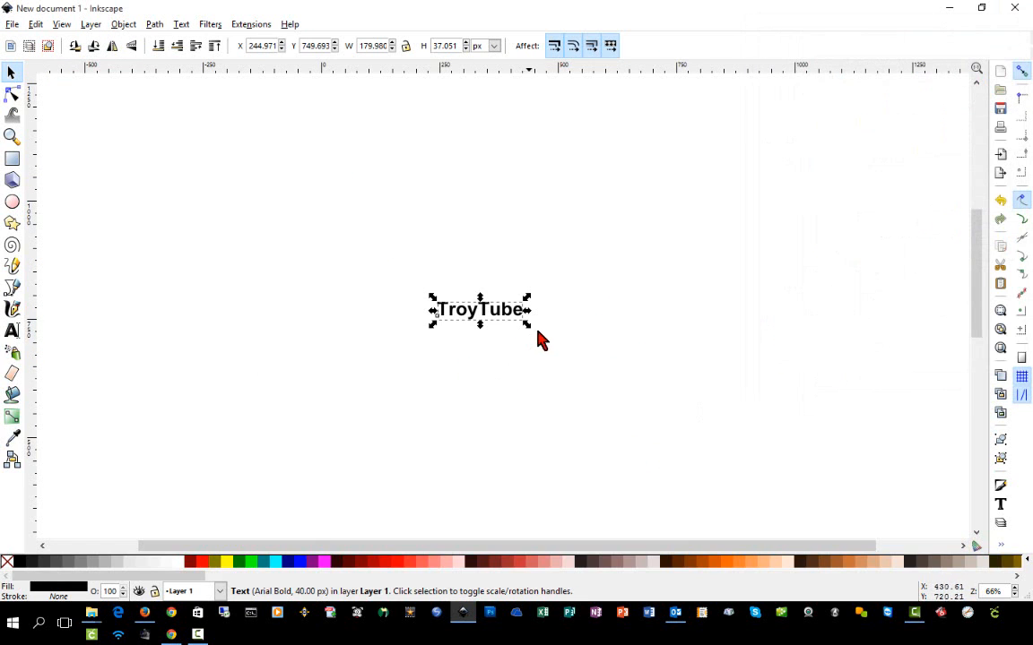
mouse_move(554, 348)
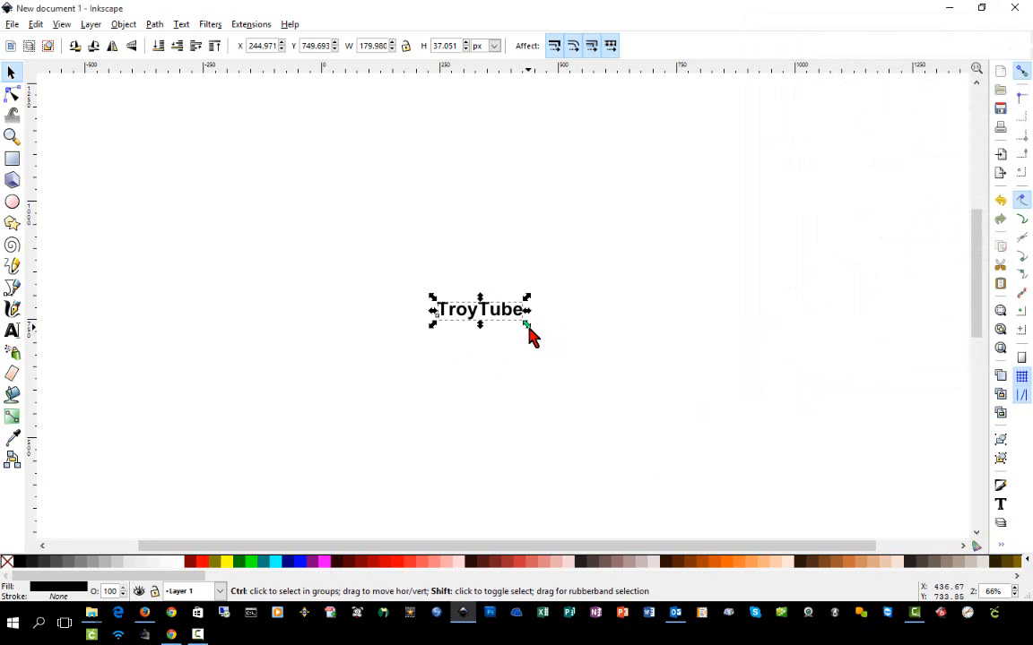
drag(527, 324, 590, 339)
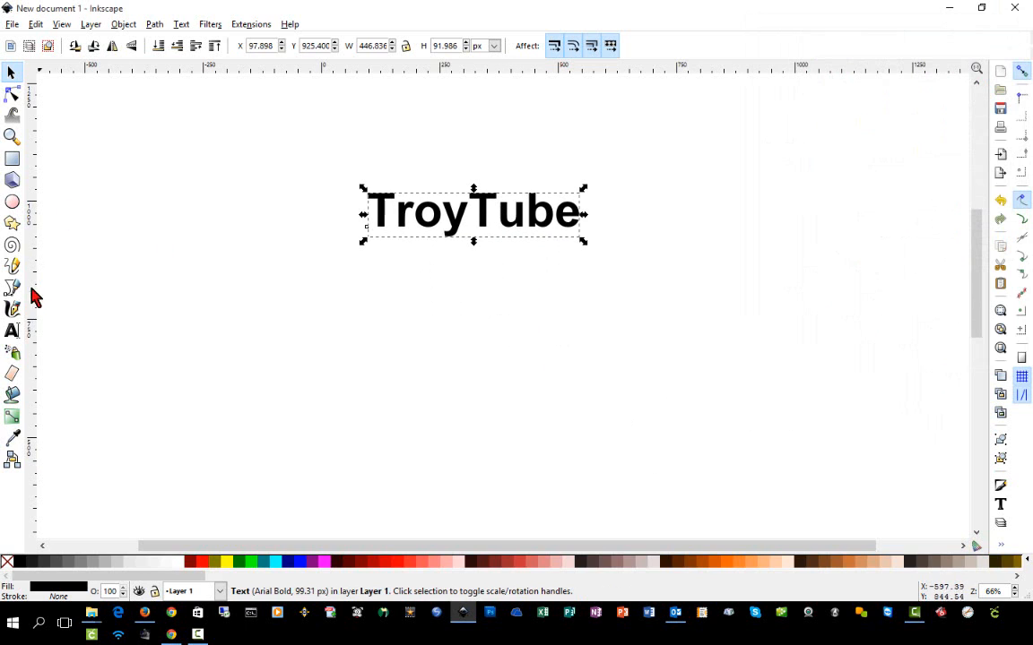
Step: Set the TroyTube text's font to Script MT Bold
click(12, 330)
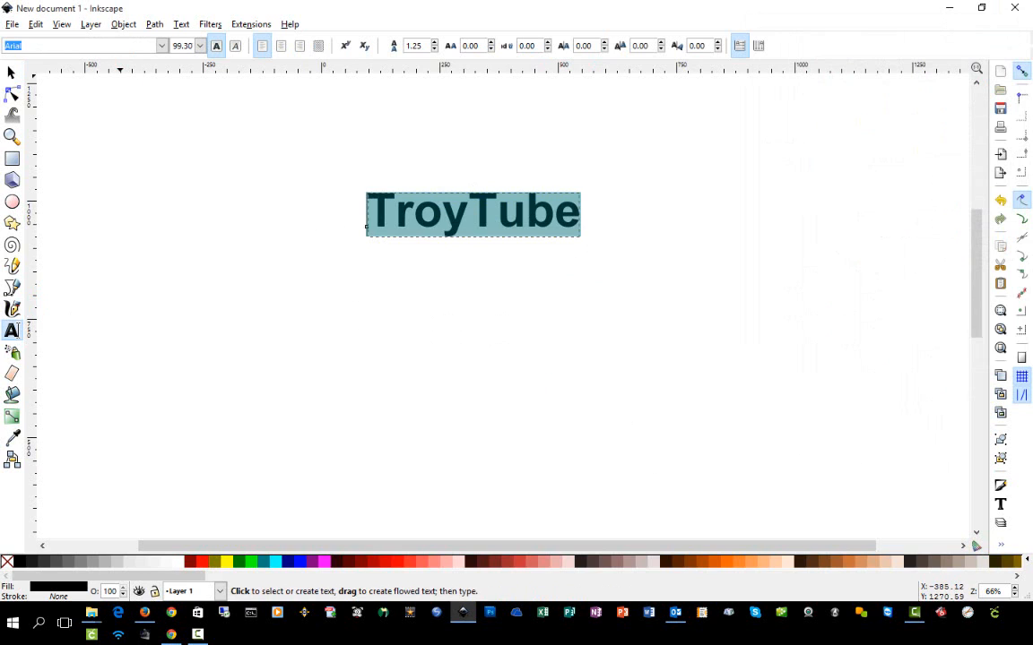
text(scr)
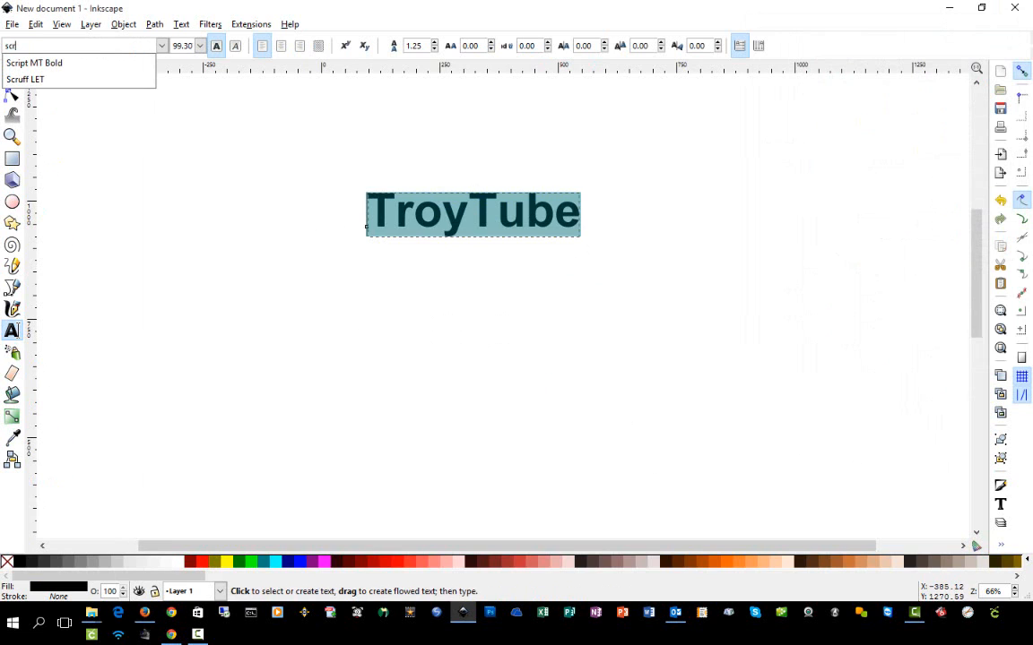
click(34, 63)
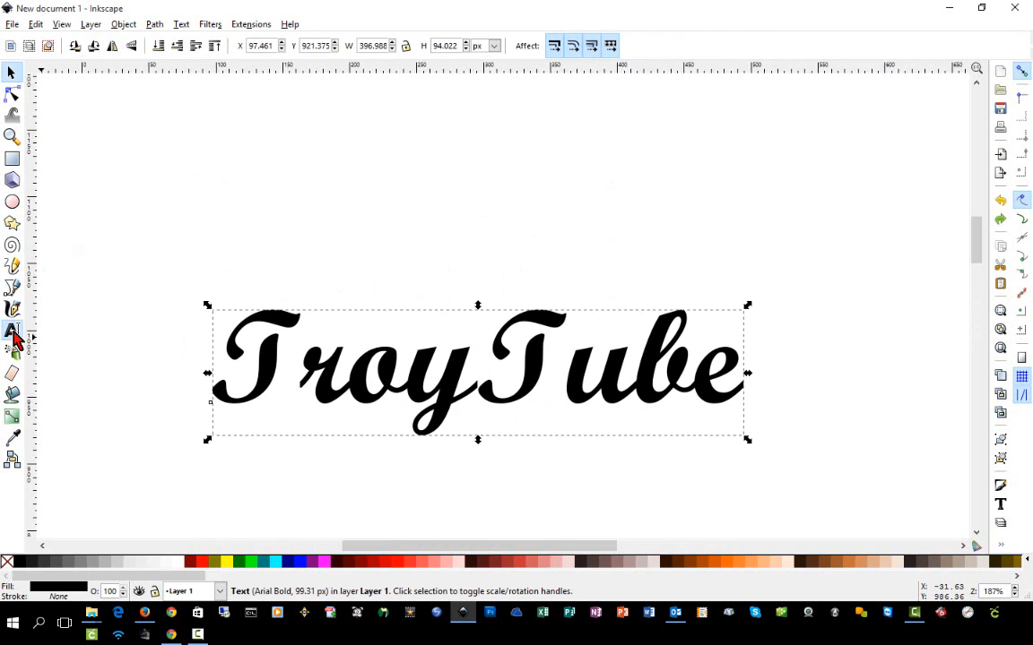
Step: Tighten the letter spacing in TroyTube with Alt+arrow kerning
click(12, 331)
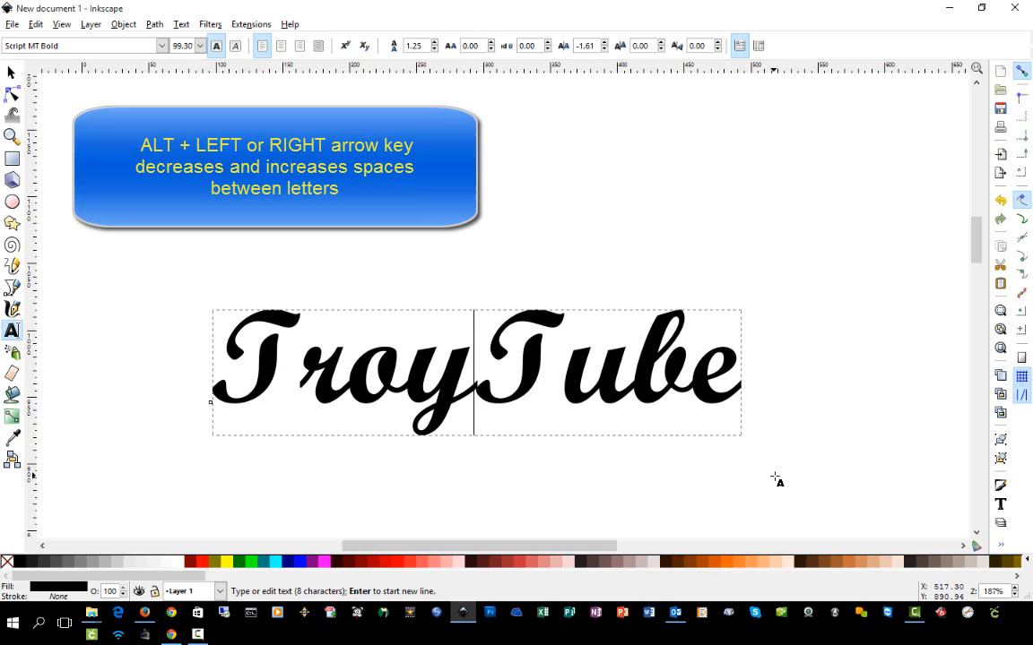
key(alt+Left)
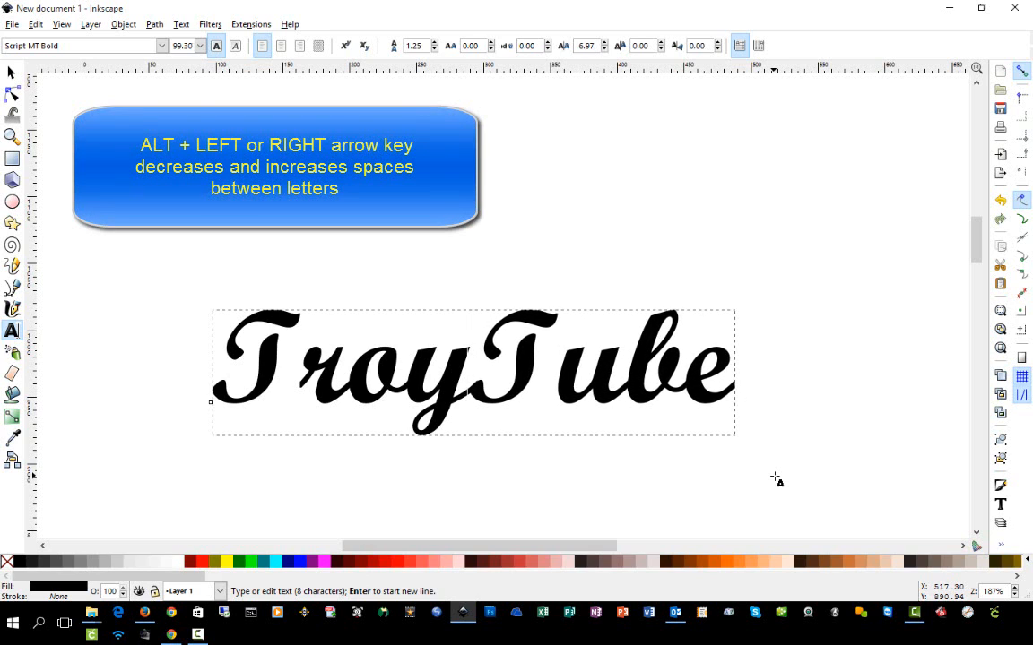
key(alt+Right)
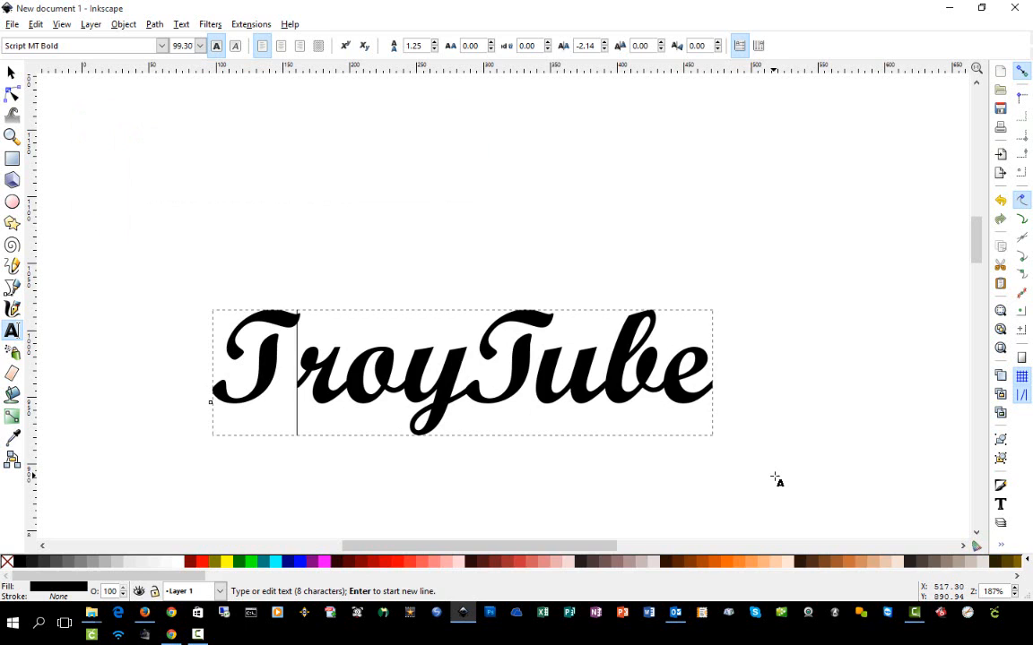
click(581, 46)
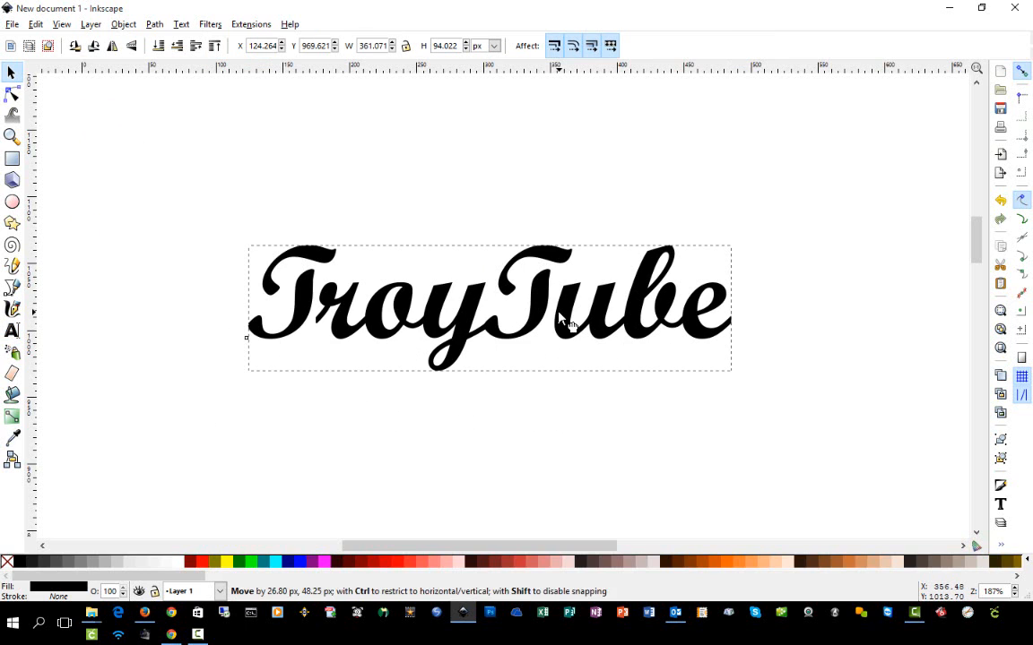
Step: Deselect the TroyTube text and pick the Ellipse tool for the green circle
click(488, 308)
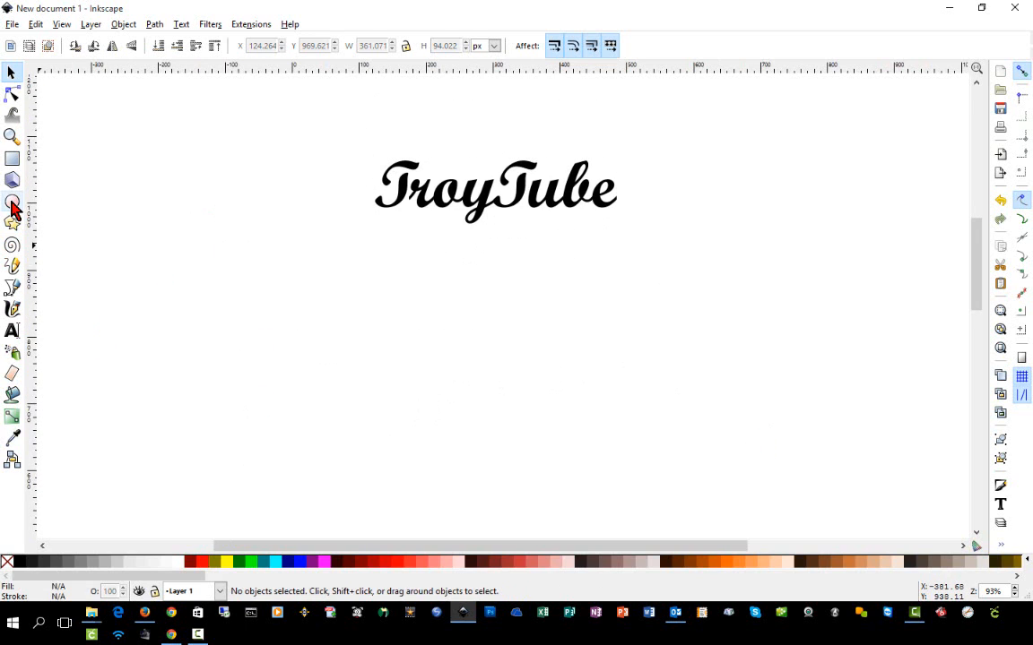
click(12, 201)
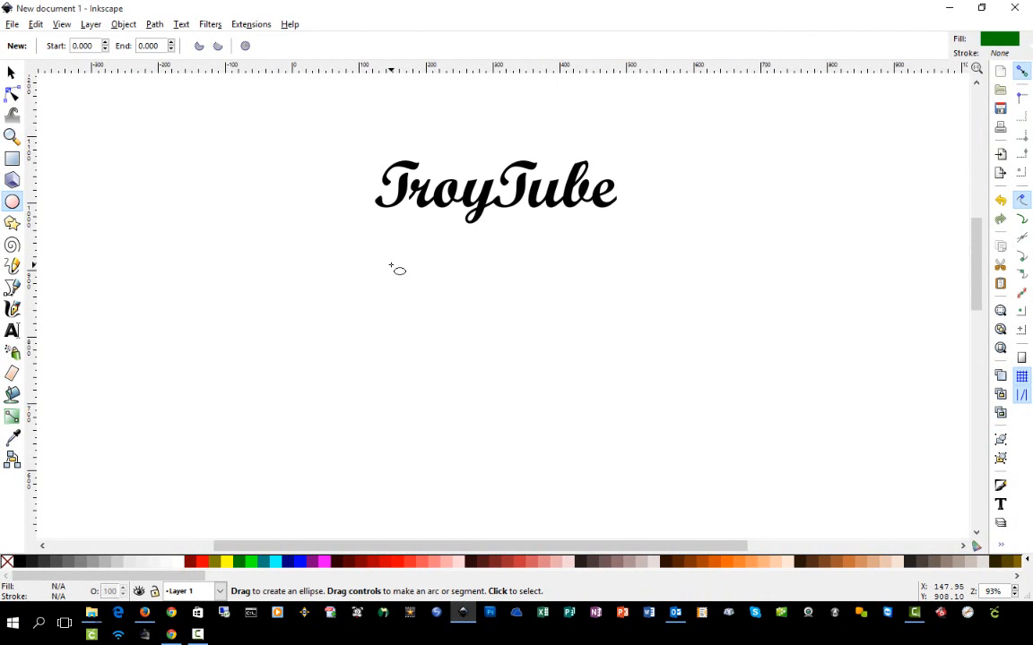
mouse_move(397, 267)
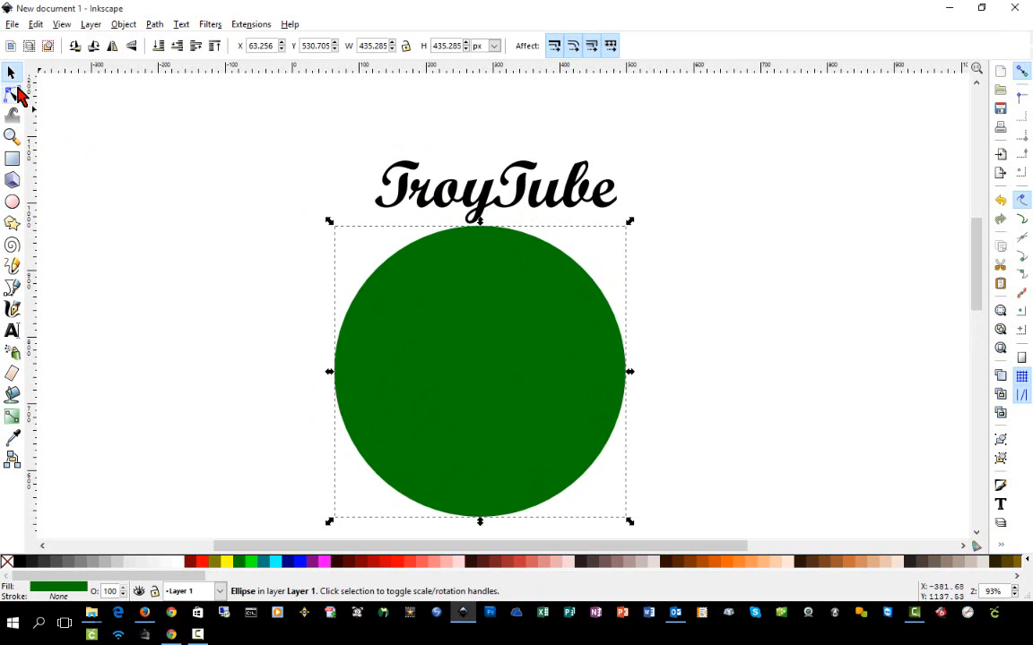
mouse_move(506, 222)
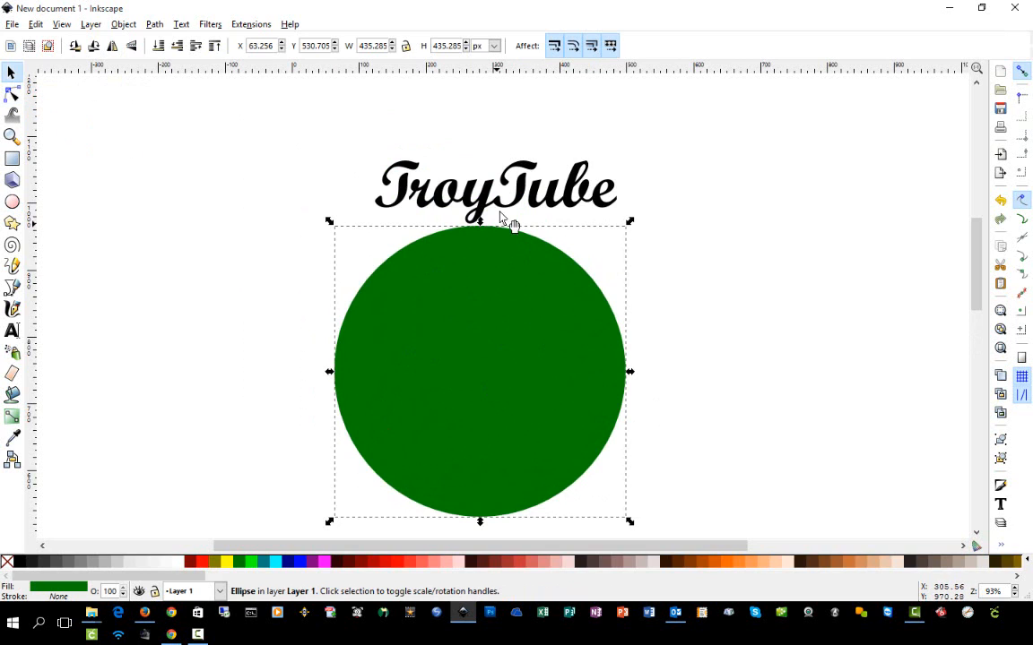
Step: Put the TroyTube text on the green circle's path and adjust its kerning
click(495, 188)
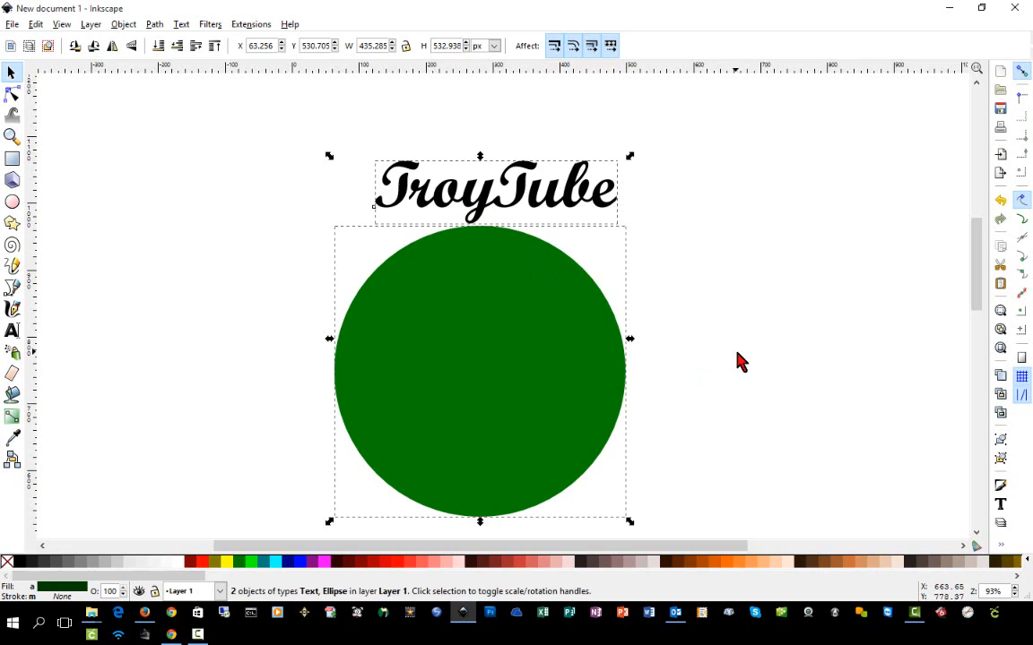
click(181, 23)
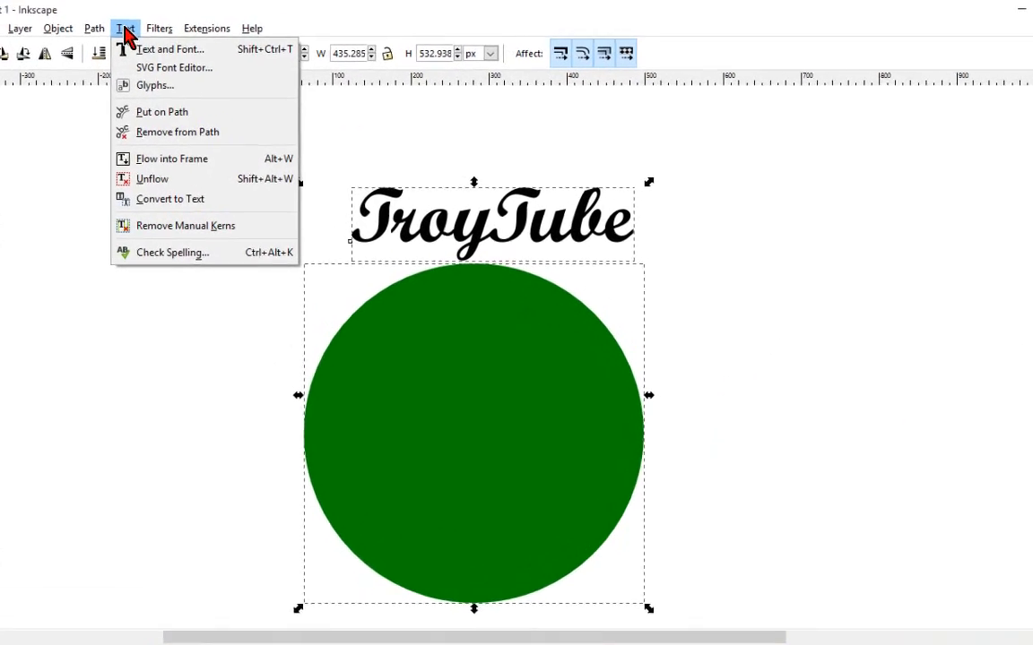
click(162, 111)
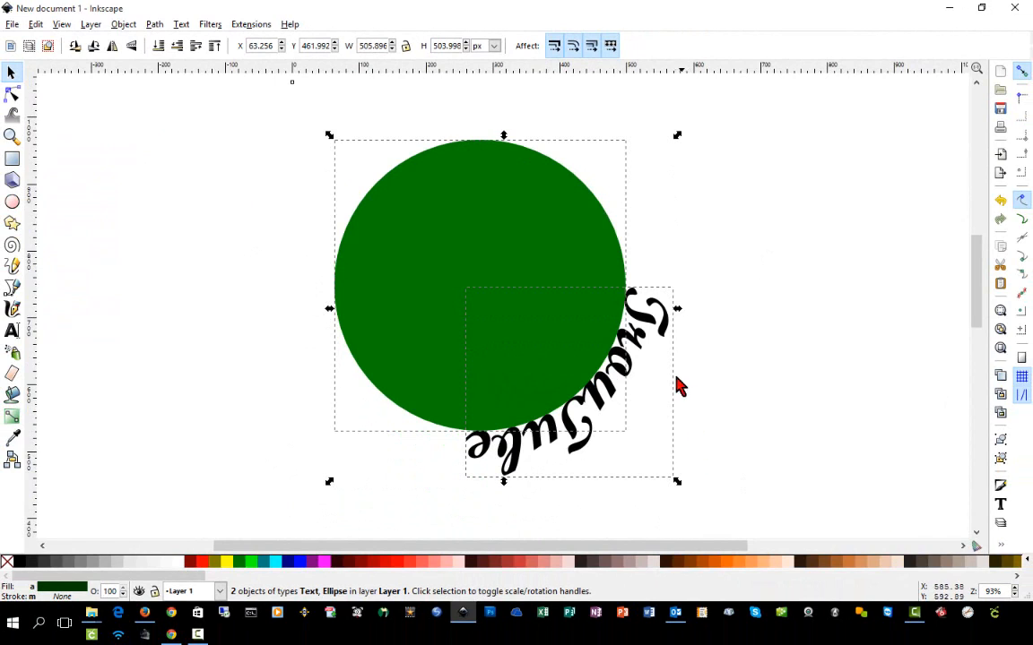
mouse_move(627, 347)
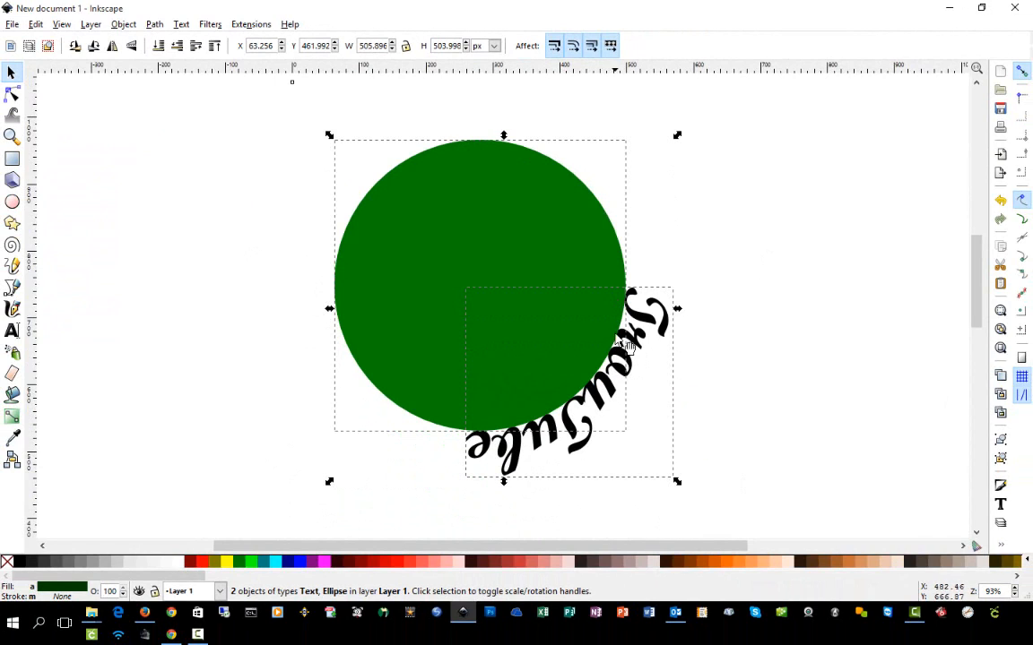
mouse_move(666, 435)
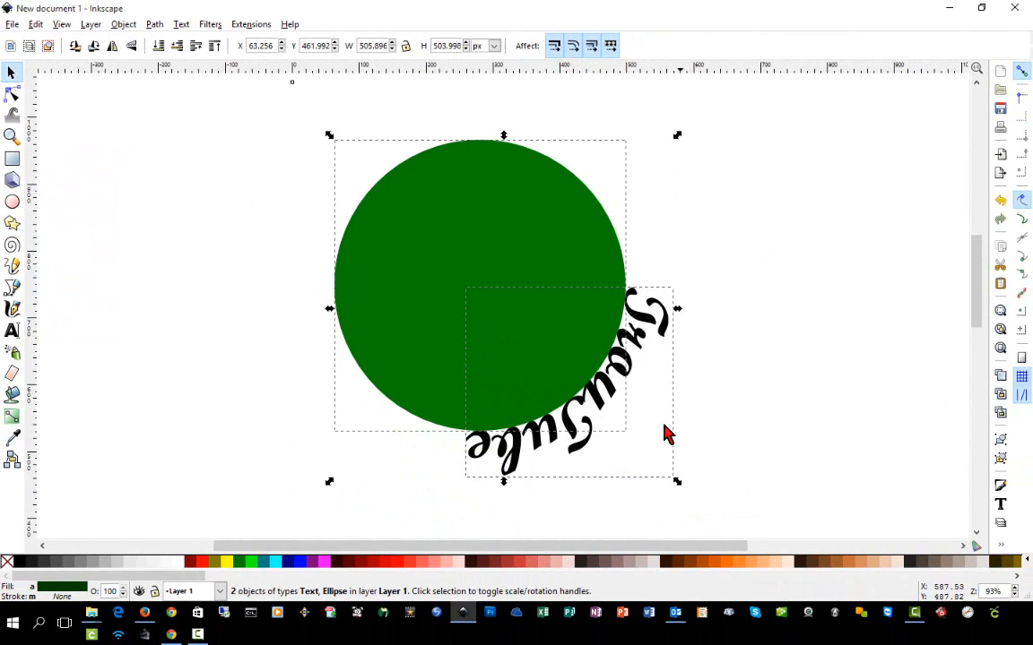
mouse_move(658, 470)
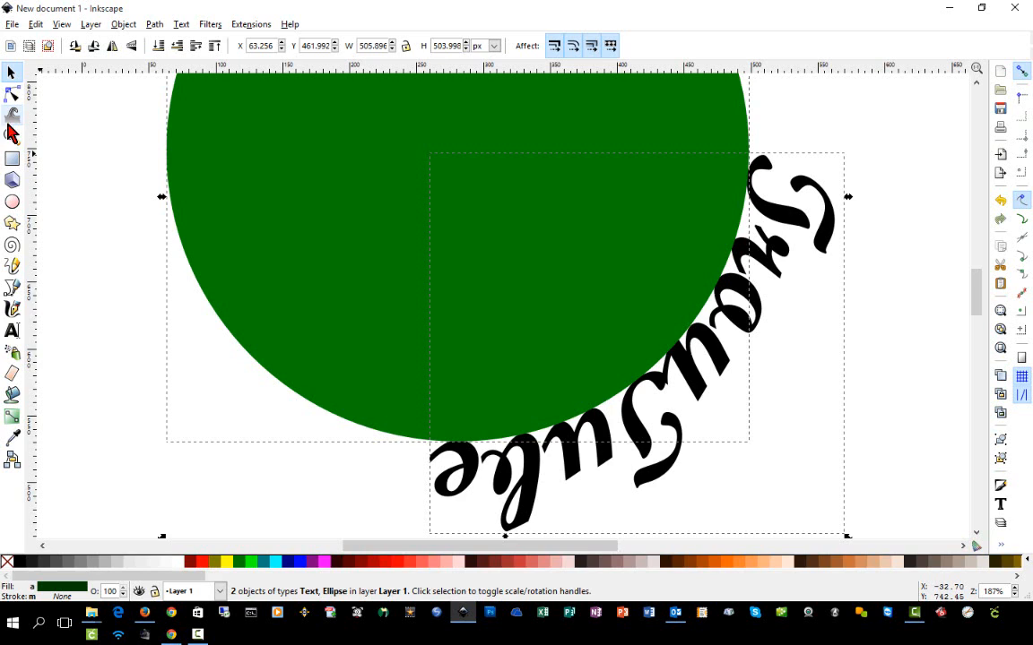
click(12, 331)
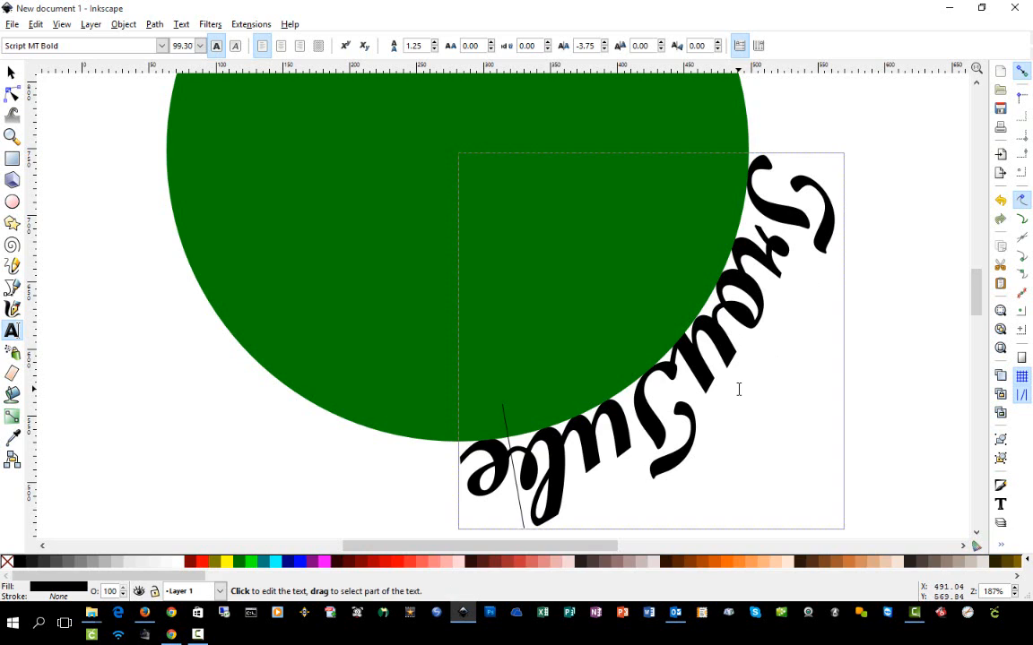
text(-e)
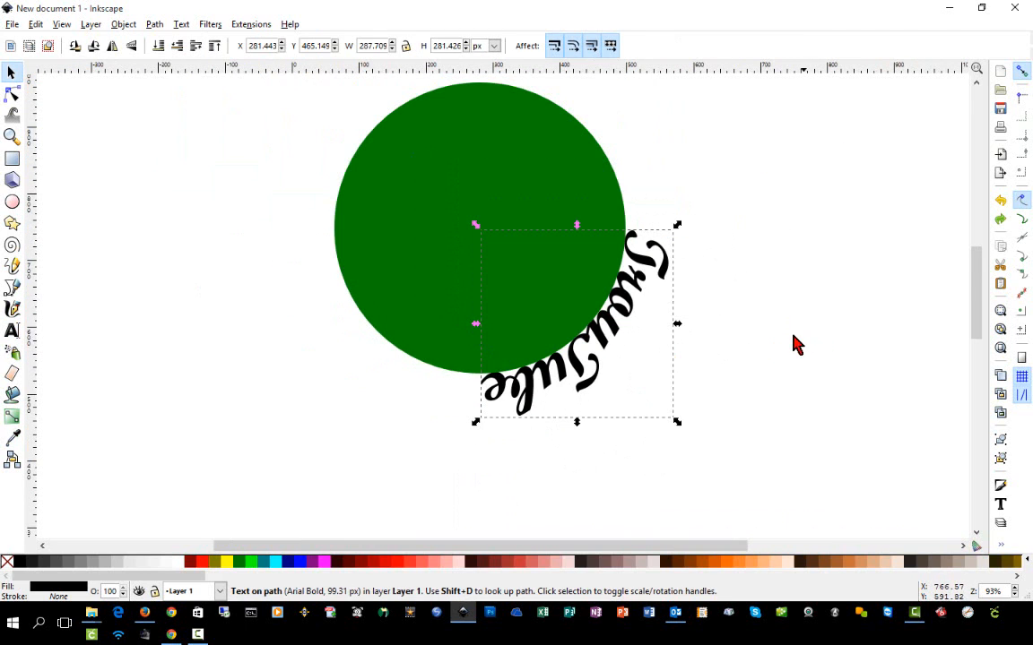
mouse_move(740, 427)
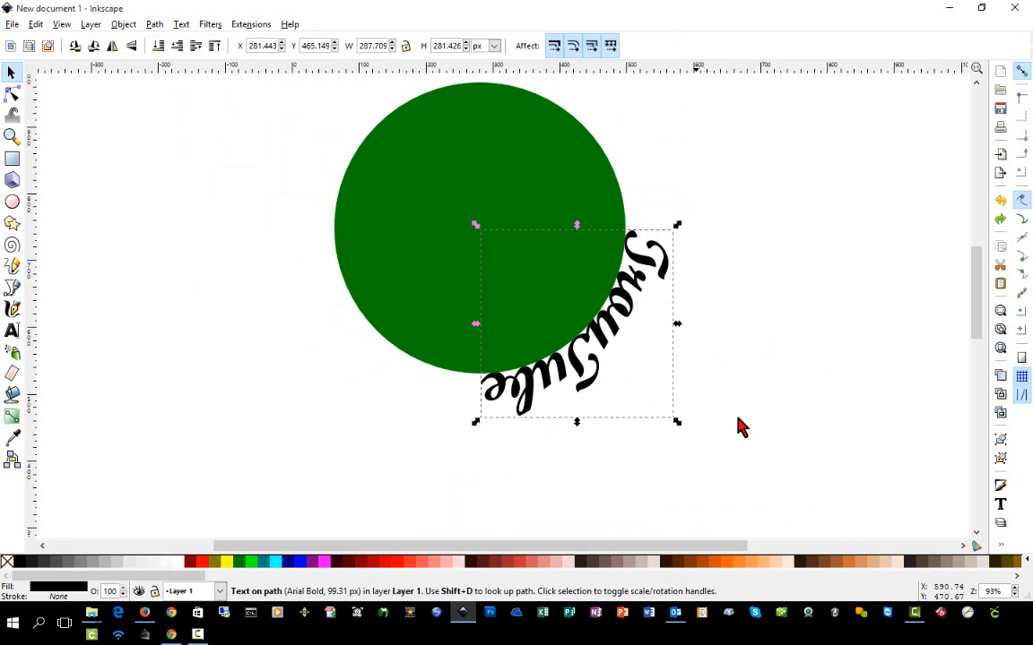
Step: Convert the curved text to a path and delete the green circle to test it
scroll(down, 3)
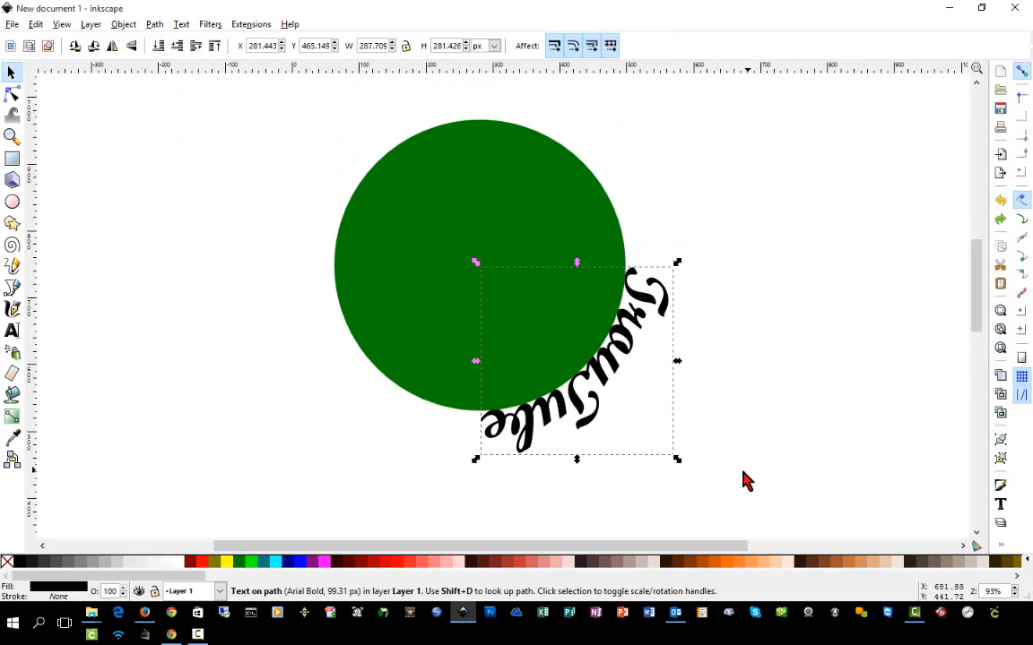
mouse_move(685, 360)
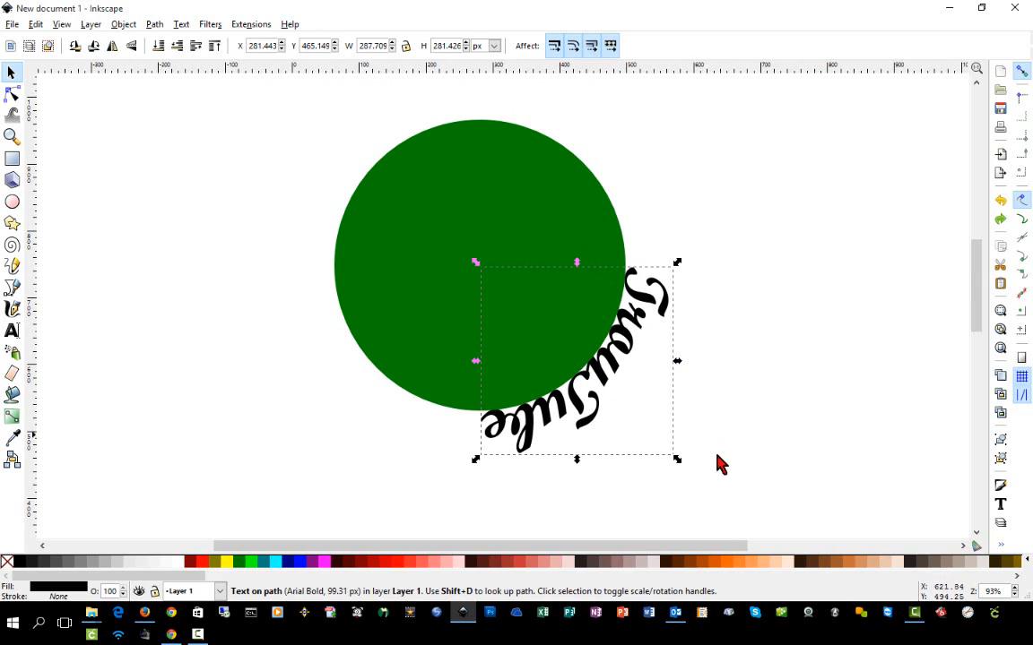
mouse_move(717, 504)
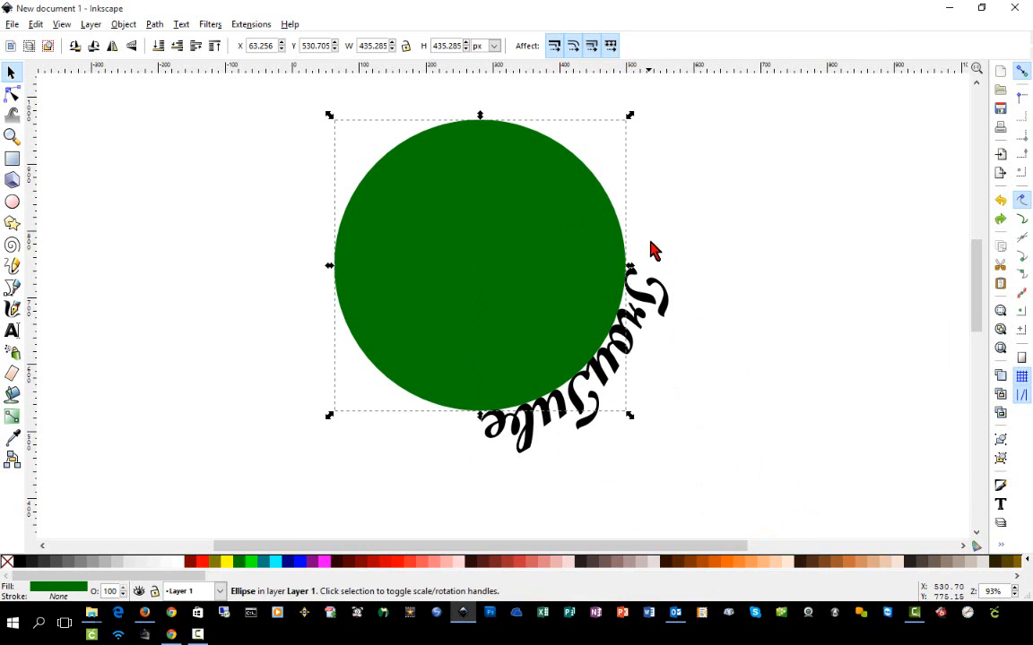
mouse_move(664, 298)
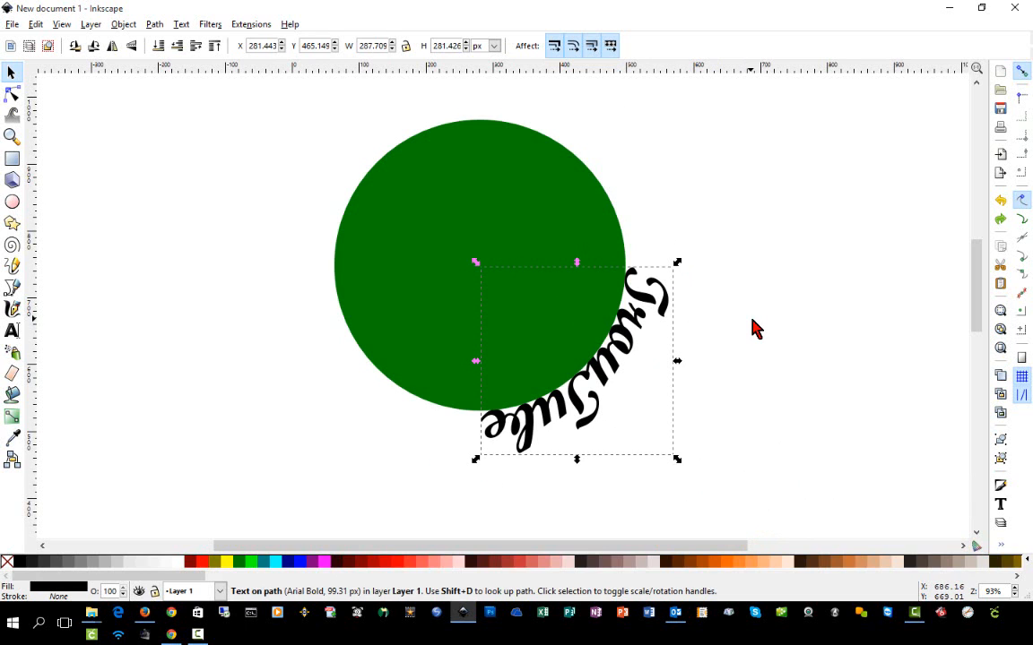
click(155, 24)
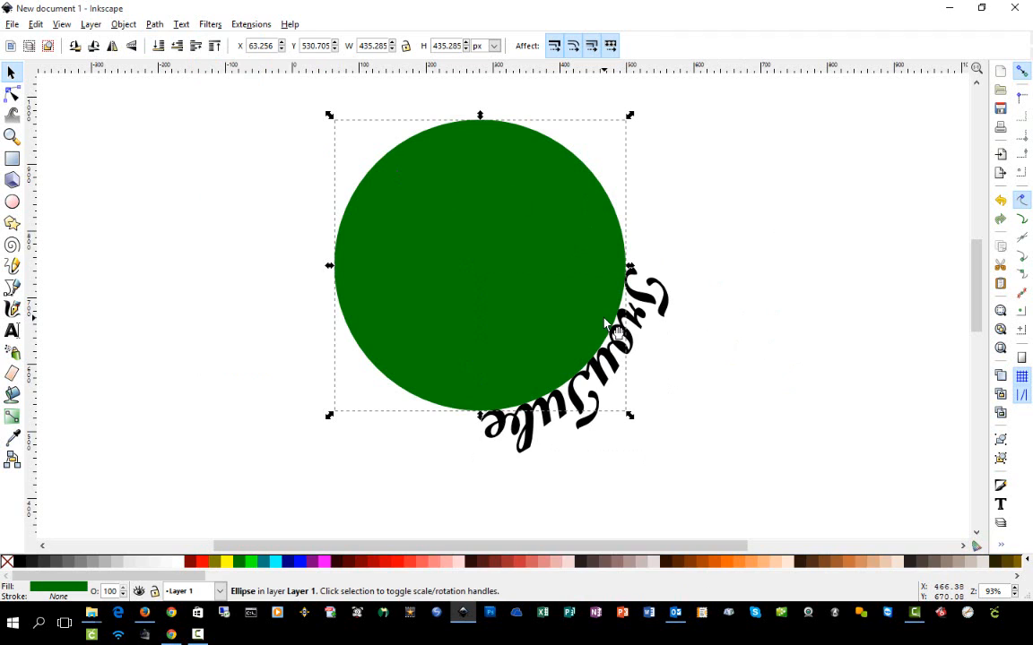
key(Delete)
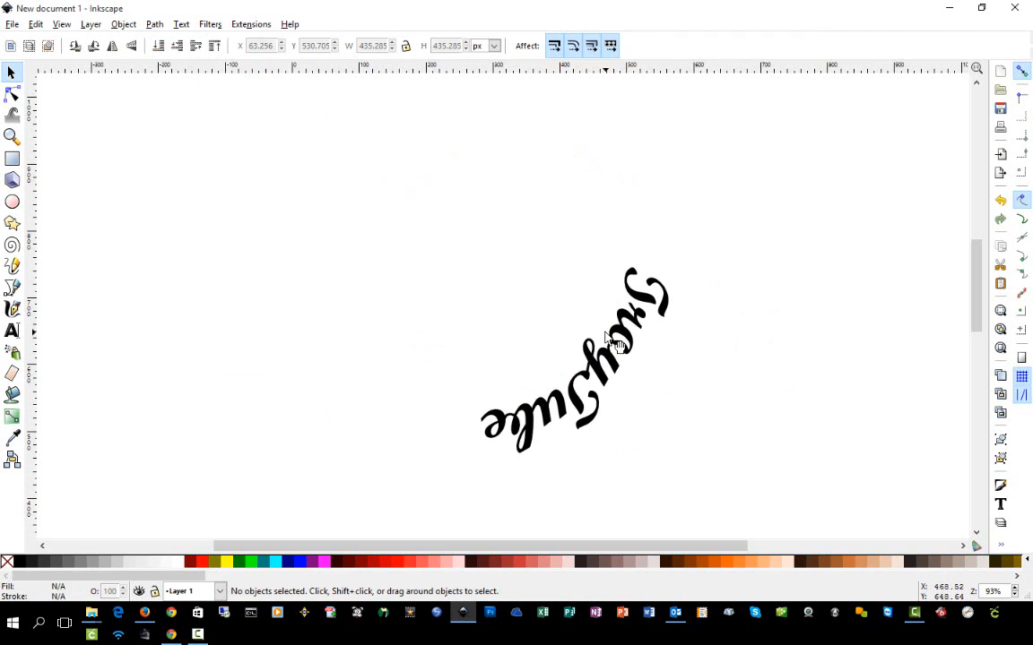
mouse_move(488, 447)
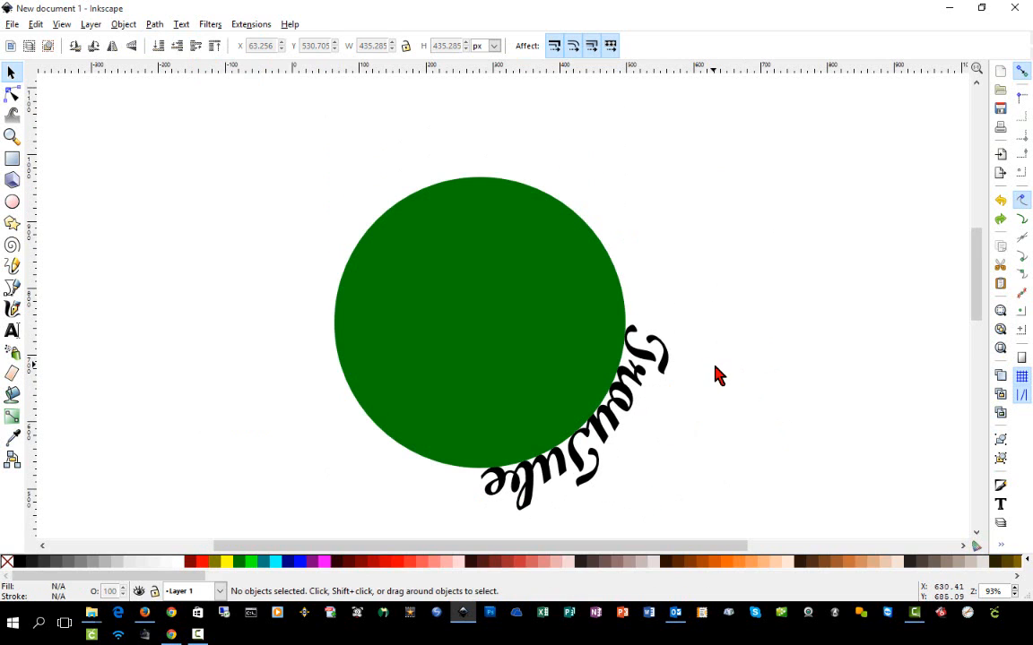
Step: Rotate the curved lettering upright over the circle's top and lower it one level
click(574, 422)
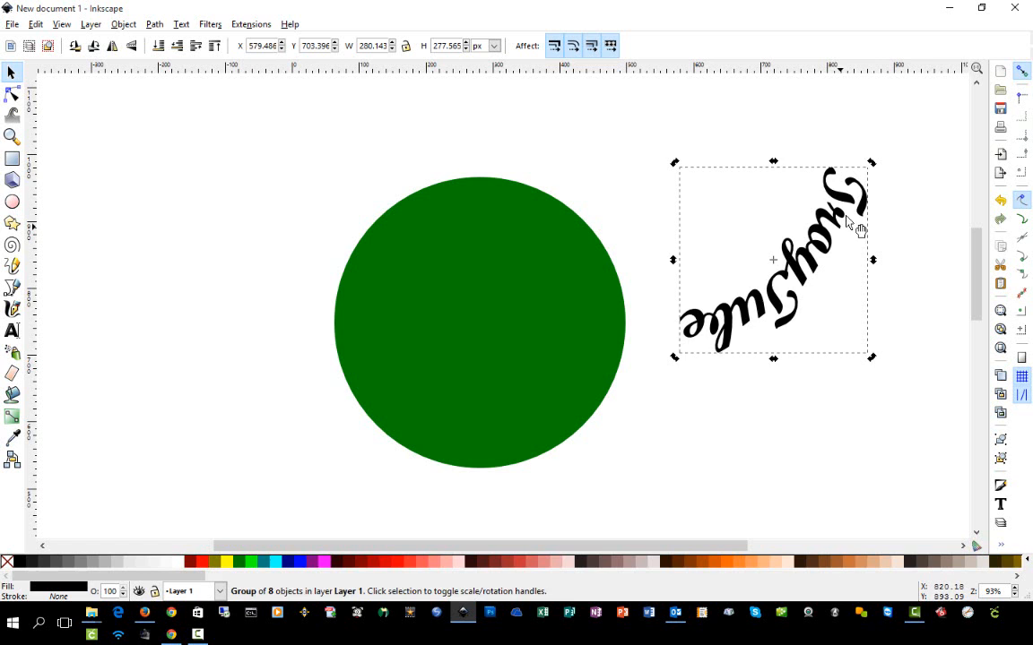
drag(852, 220, 713, 265)
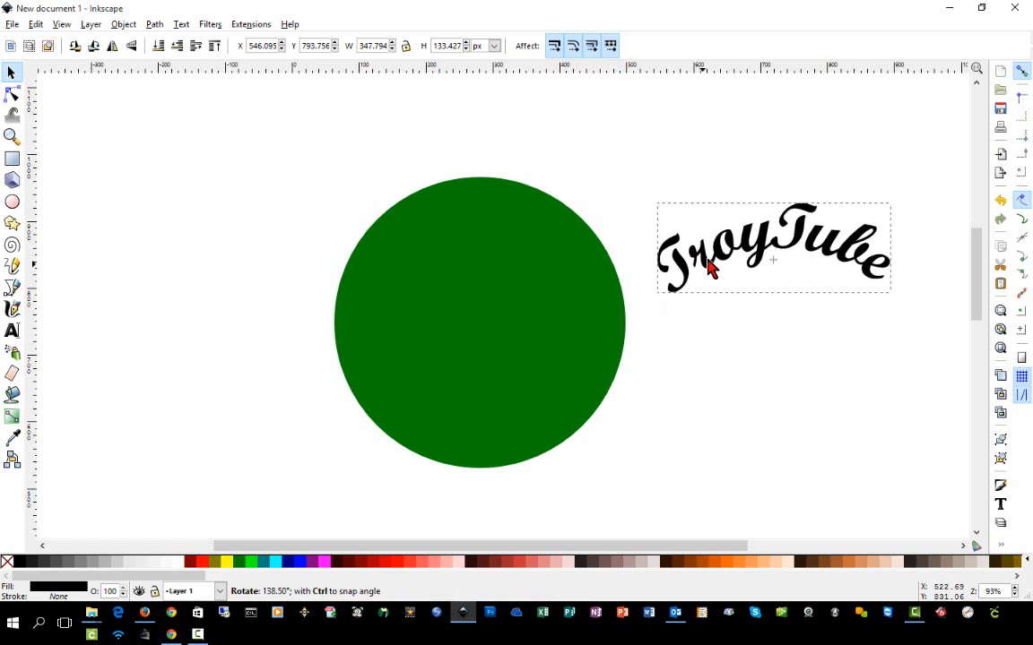
click(773, 260)
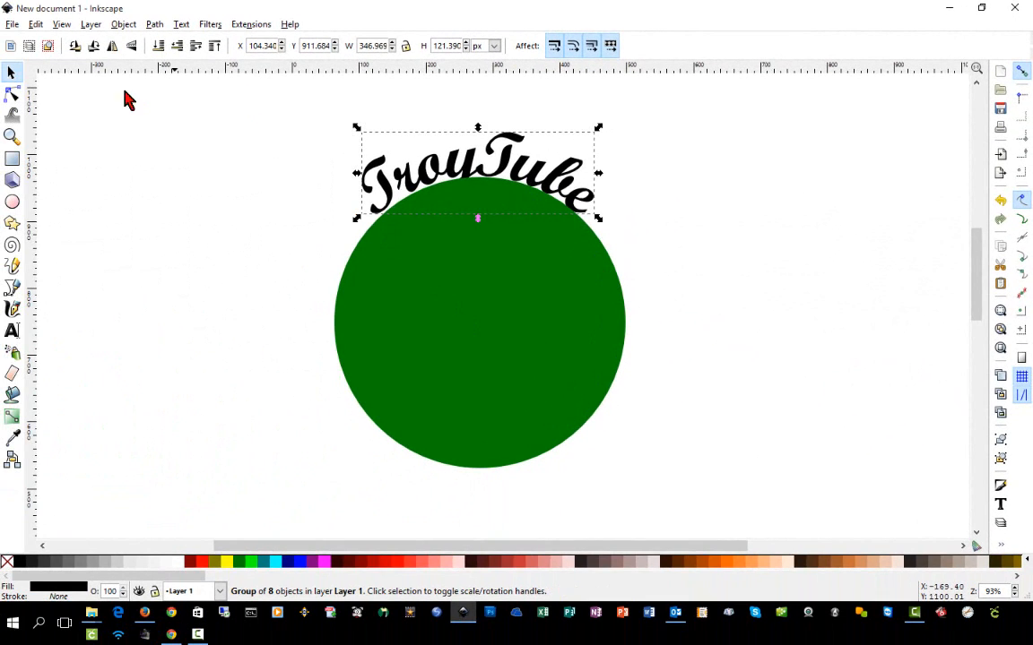
click(122, 25)
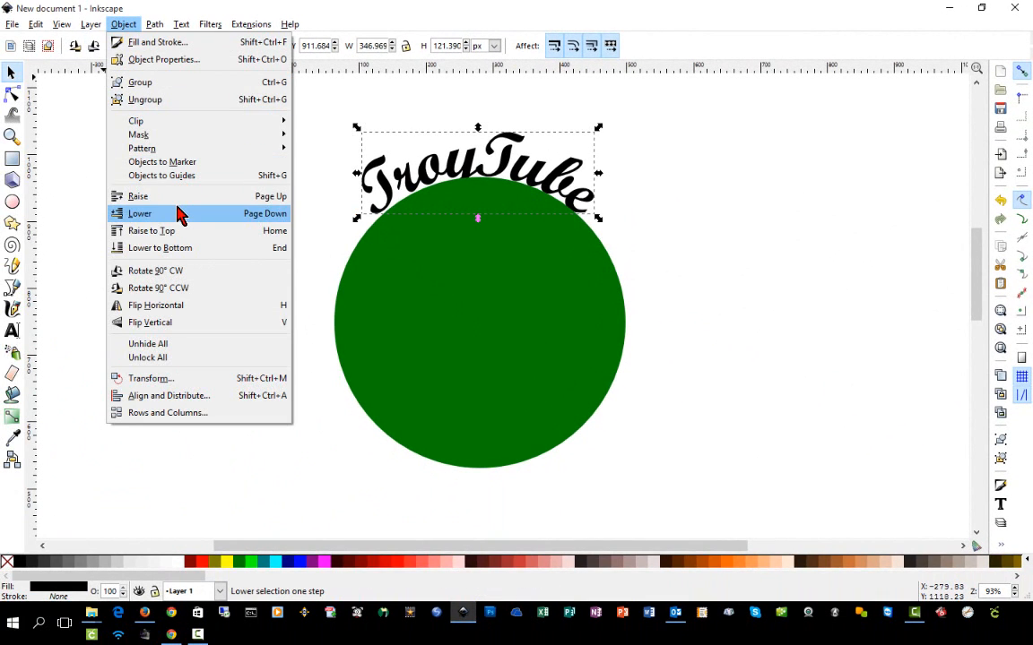
click(139, 214)
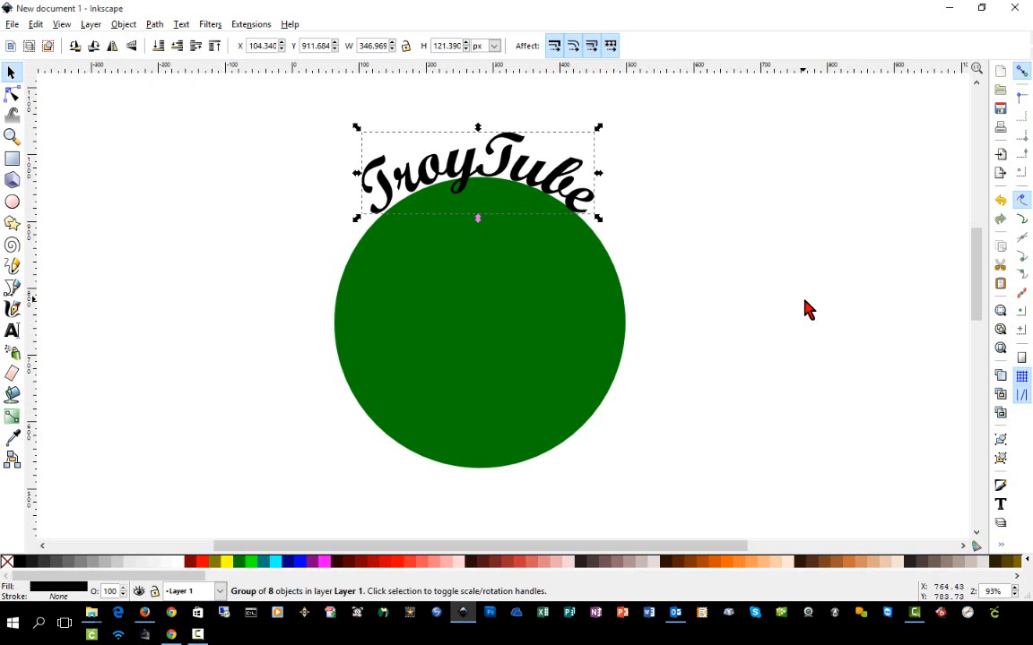
click(480, 323)
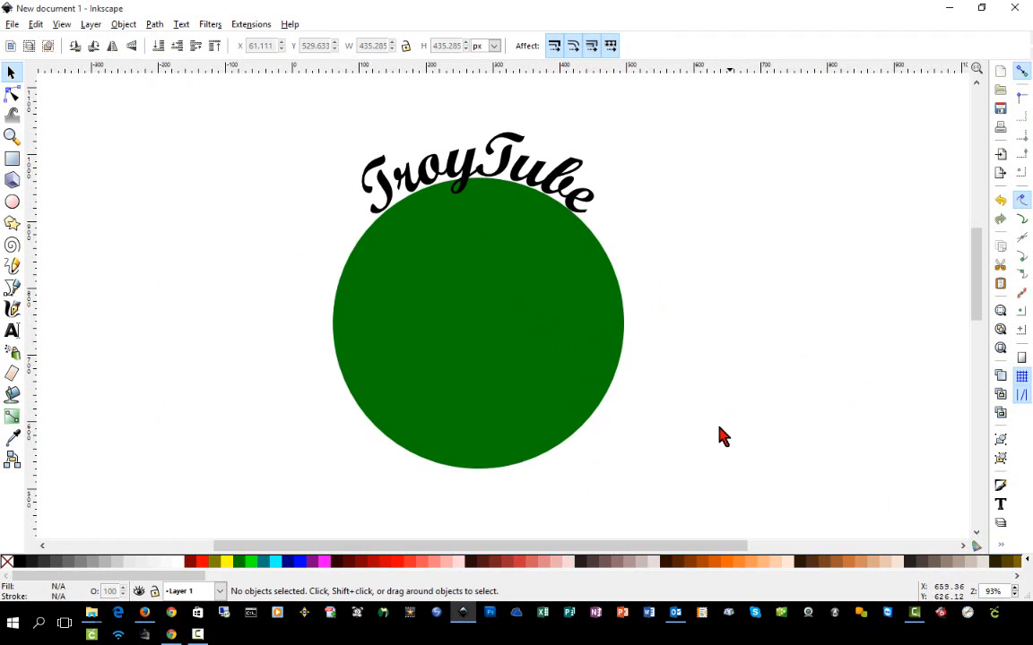
mouse_move(684, 492)
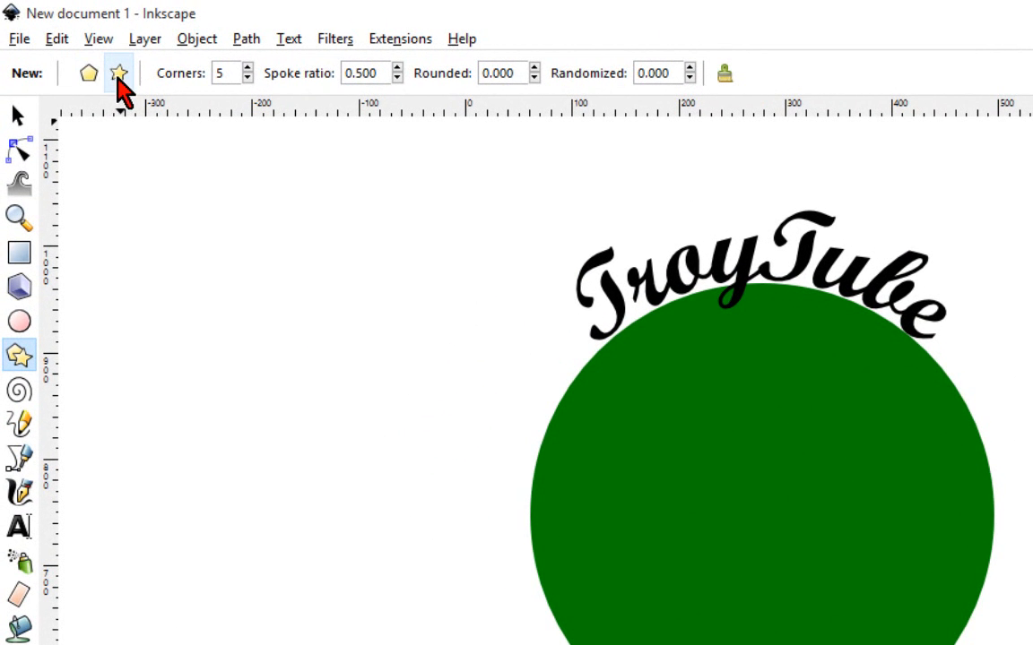
Step: Draw a yellow five-pointed star and move it inside the green circle
click(88, 73)
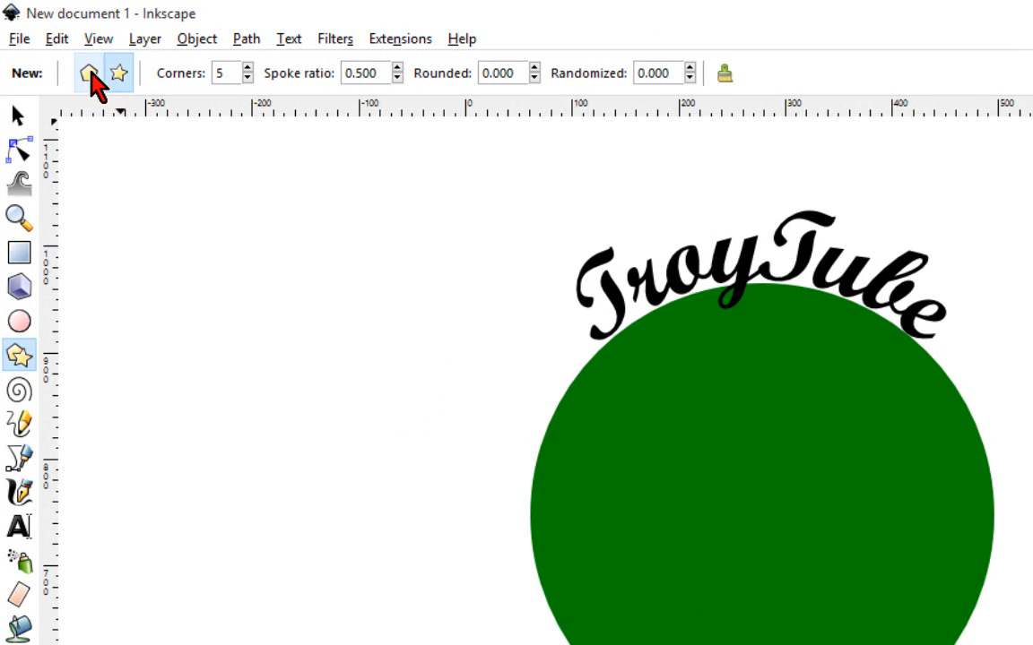
mouse_move(85, 74)
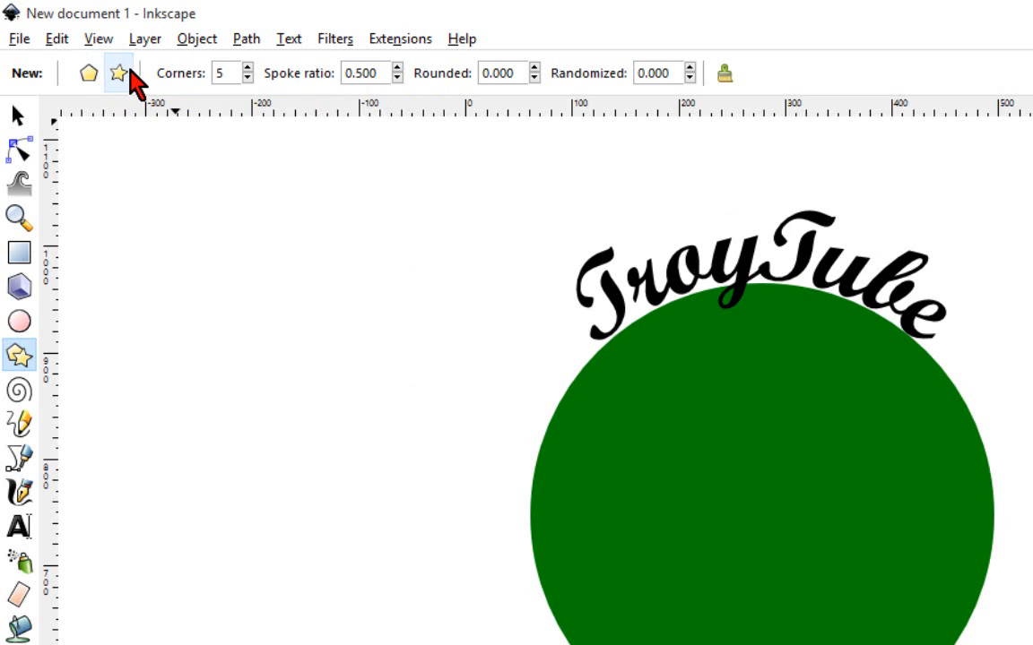
click(118, 74)
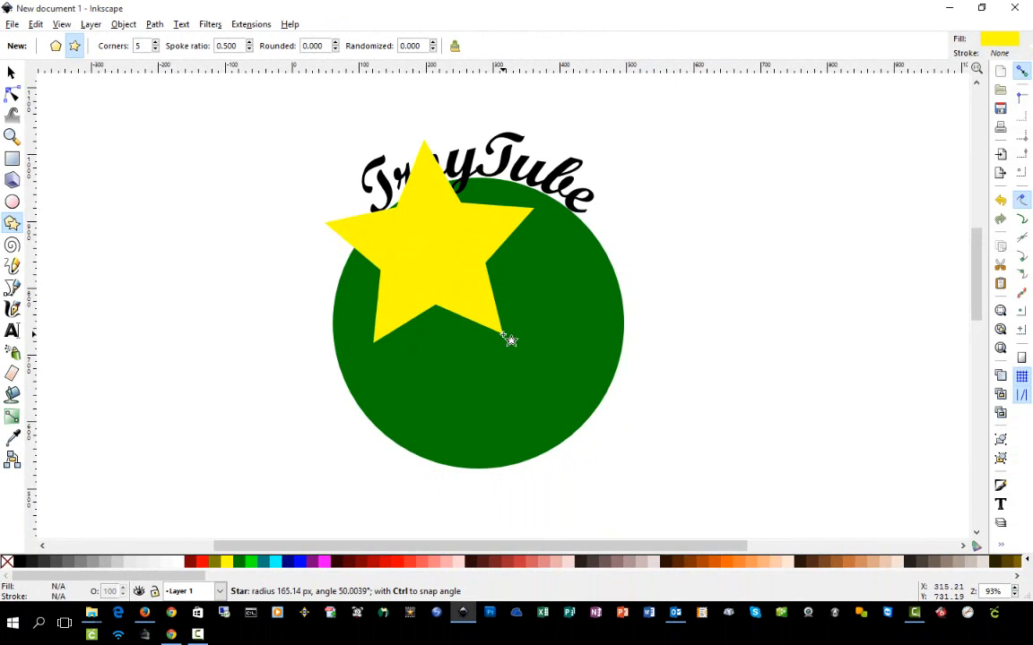
click(67, 46)
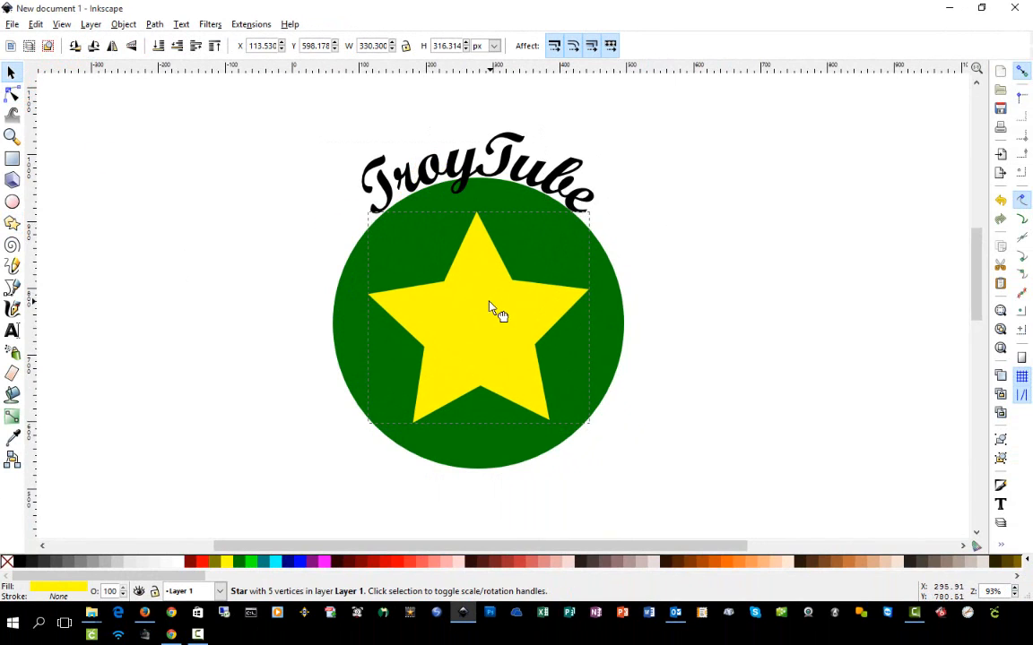
click(708, 502)
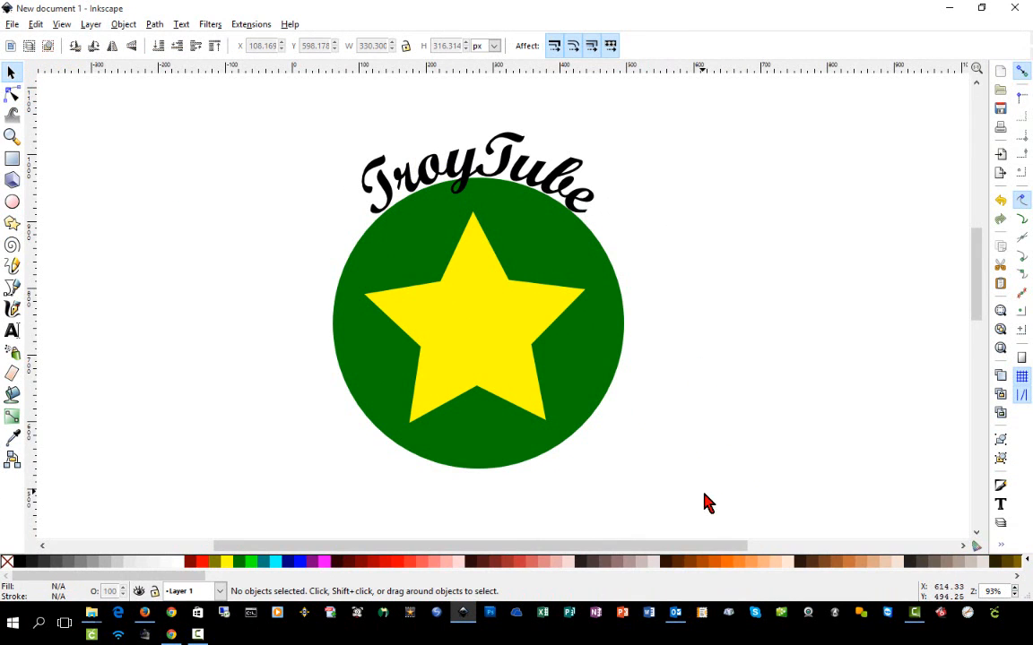
mouse_move(679, 518)
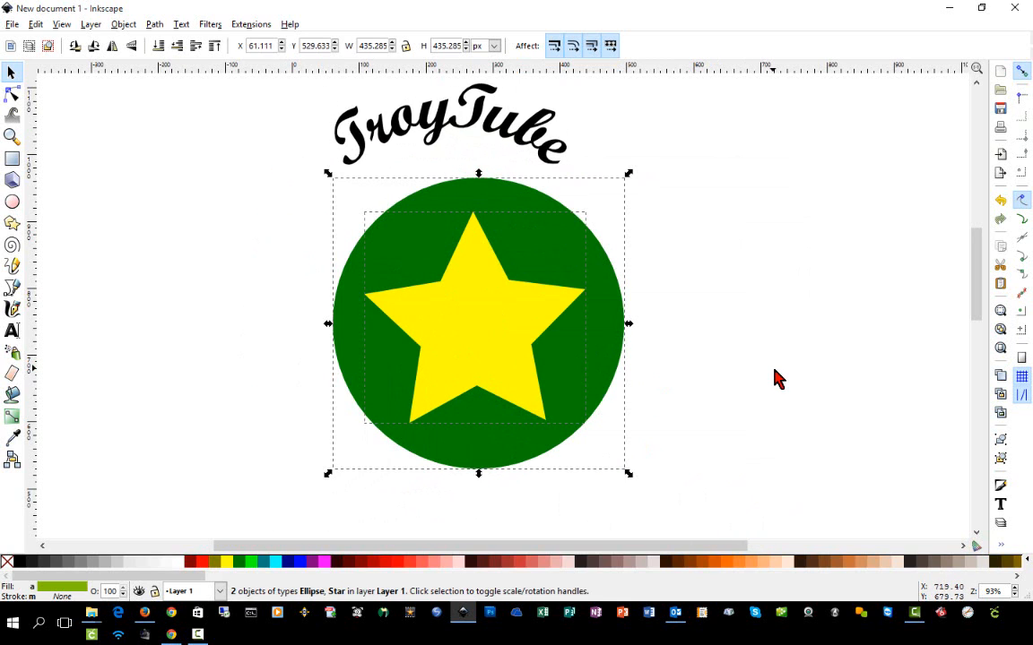
Step: Centre the star within the circle on both axes using Align and Distribute
key(ctrl+shift+a)
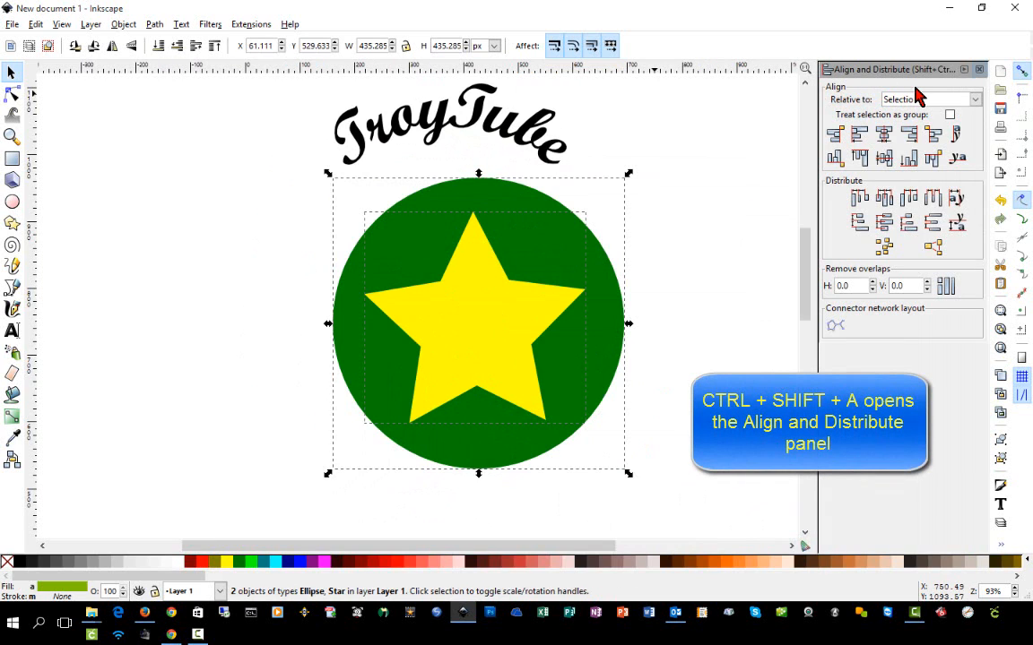
mouse_move(858, 96)
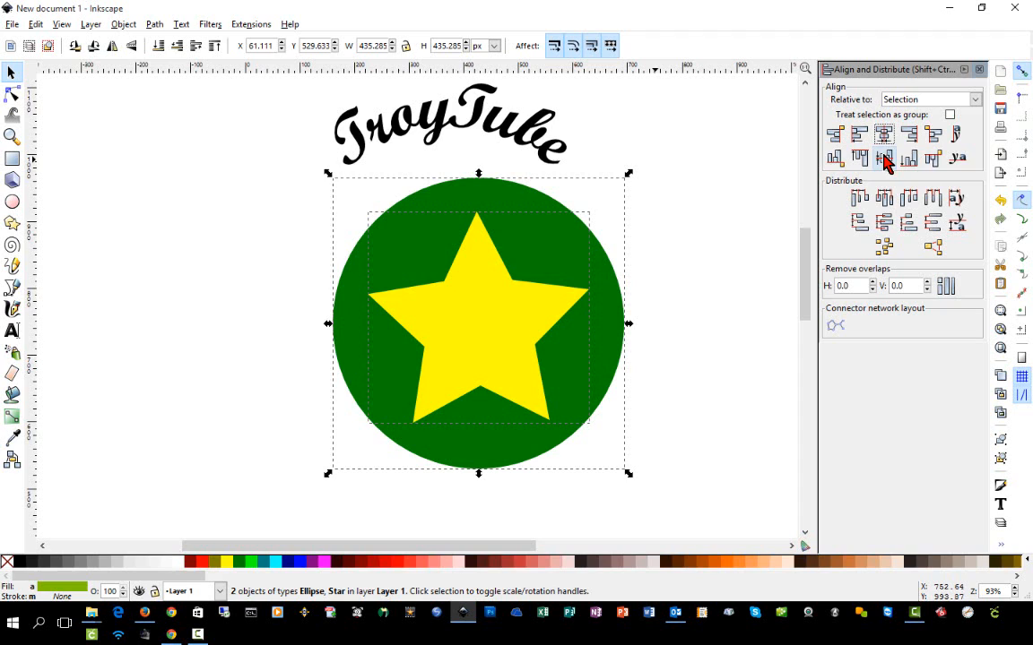
click(883, 158)
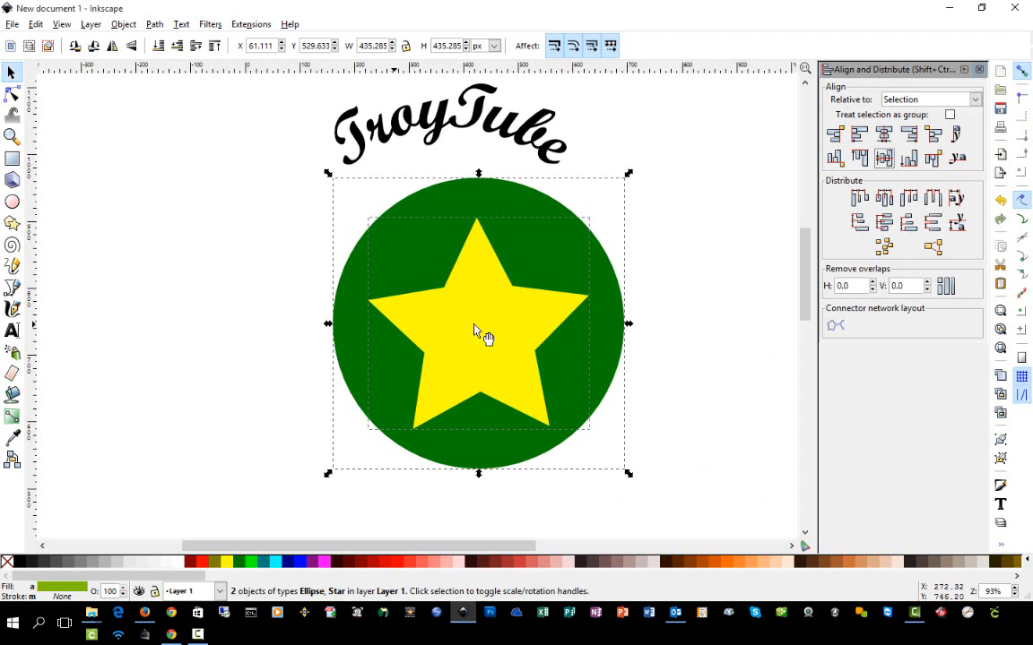
mouse_move(730, 317)
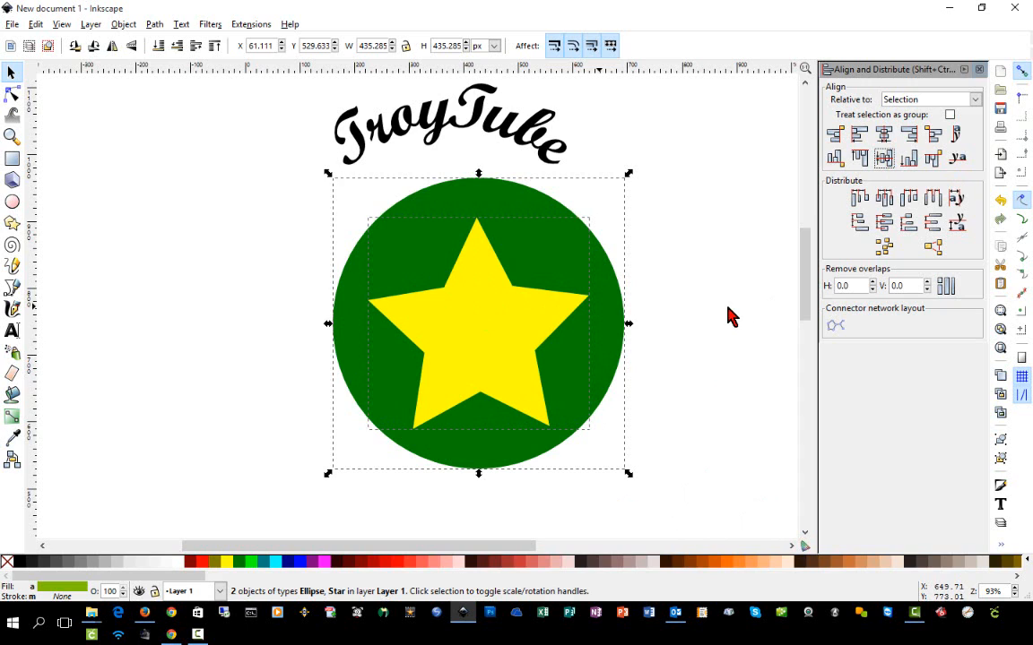
click(475, 223)
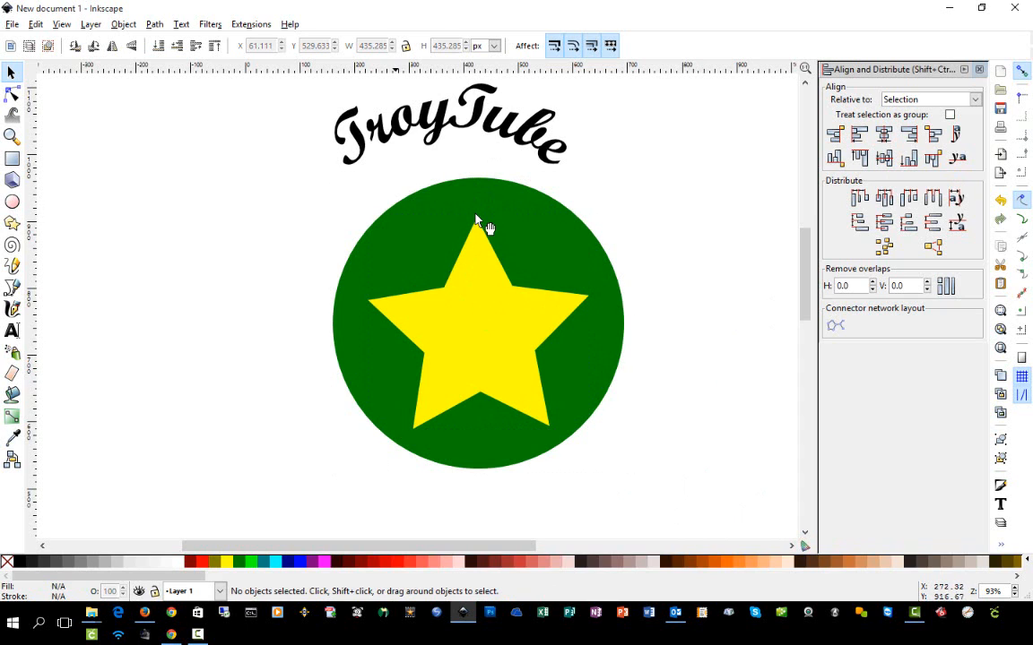
mouse_move(571, 253)
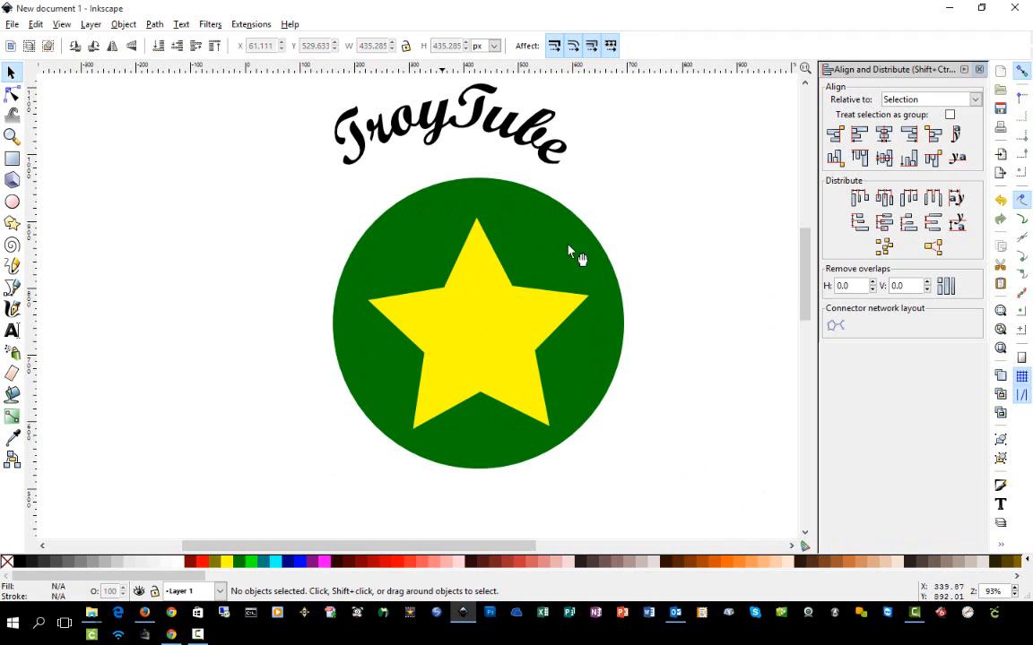
mouse_move(484, 295)
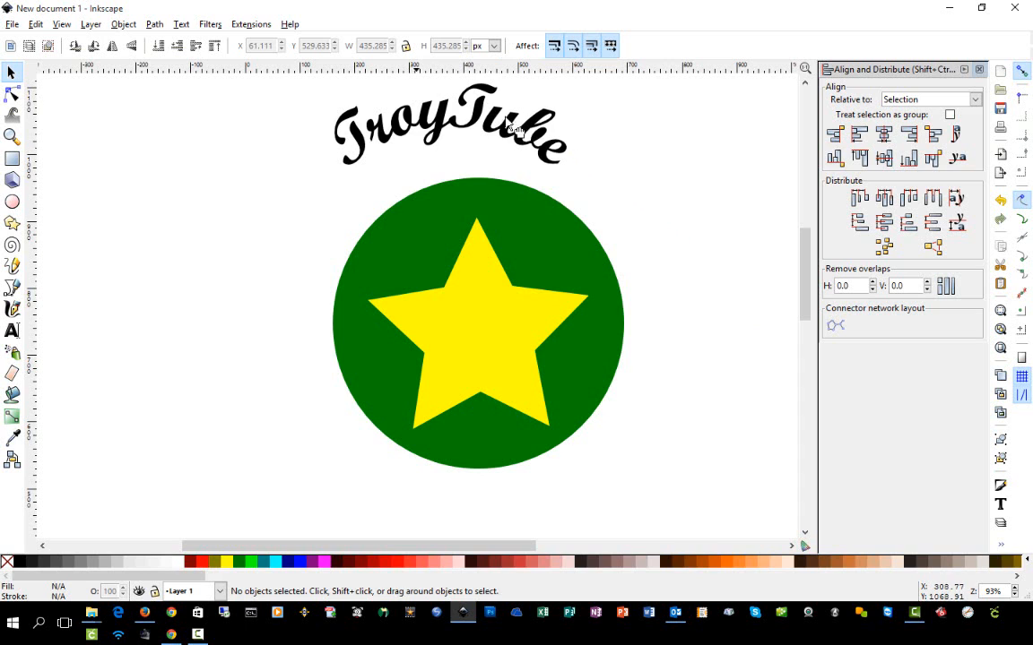
Step: Drag the TroyTube lettering down onto the circle's top edge and select it
drag(448, 125, 475, 175)
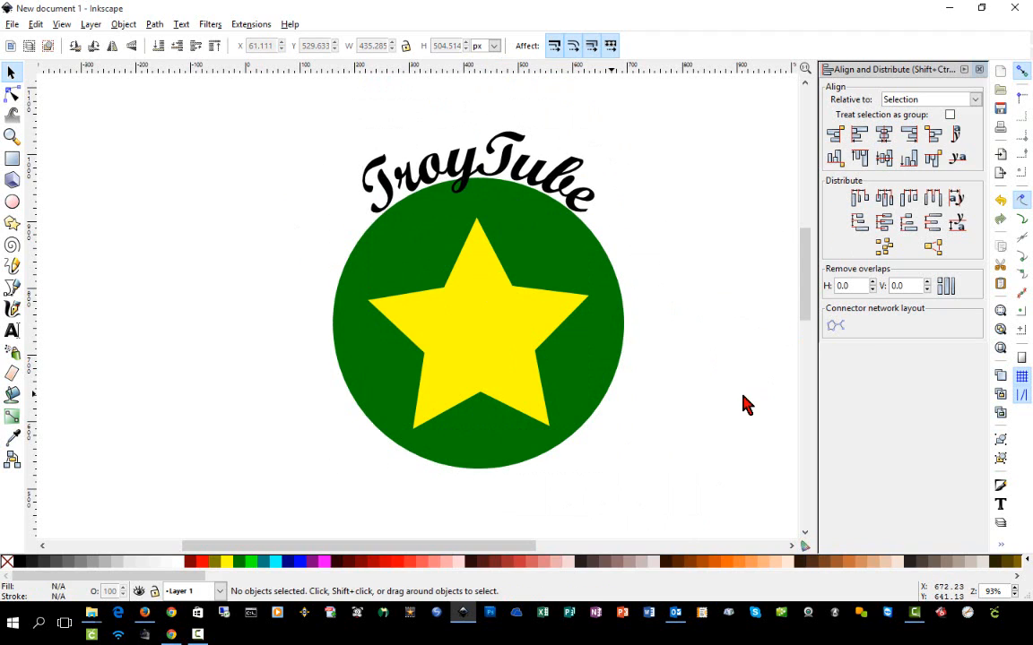
click(475, 170)
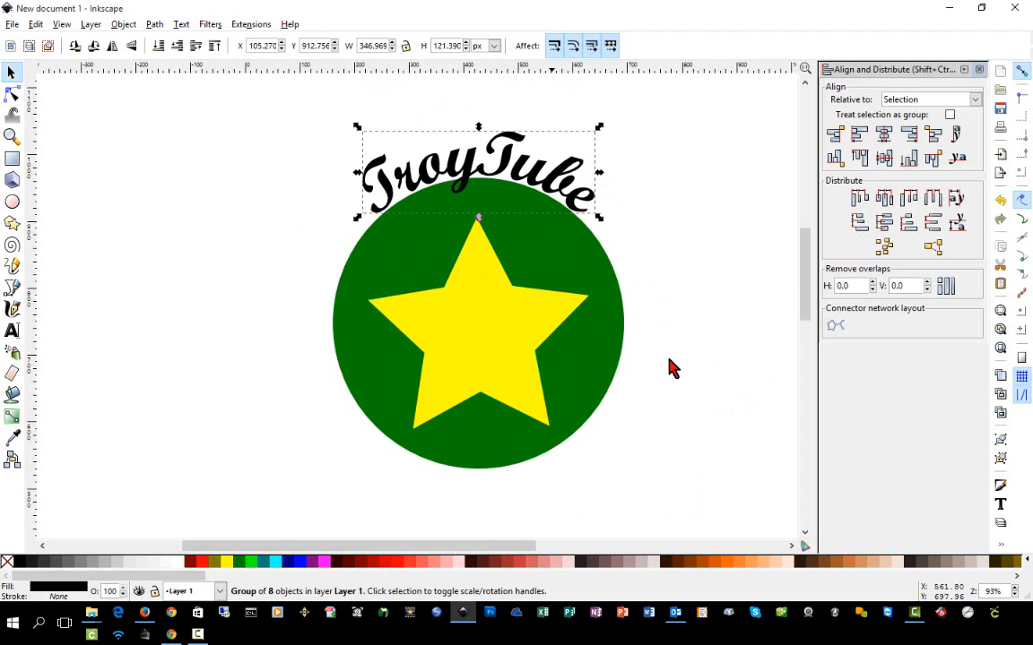
mouse_move(701, 372)
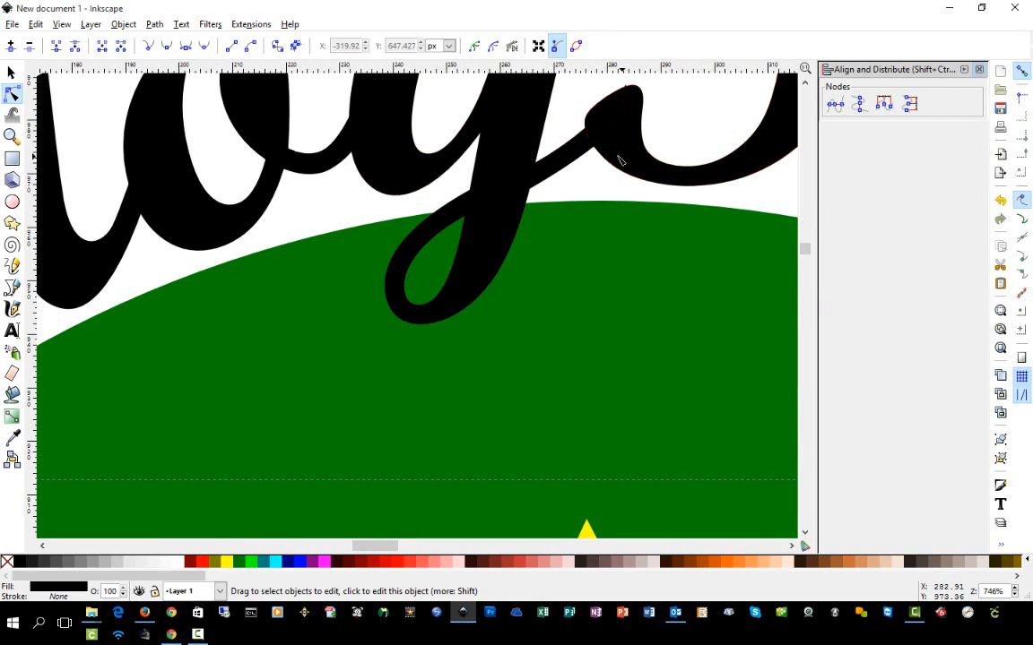
Step: Split the lettering into letters, edit their nodes, then select text, circle and star
click(578, 152)
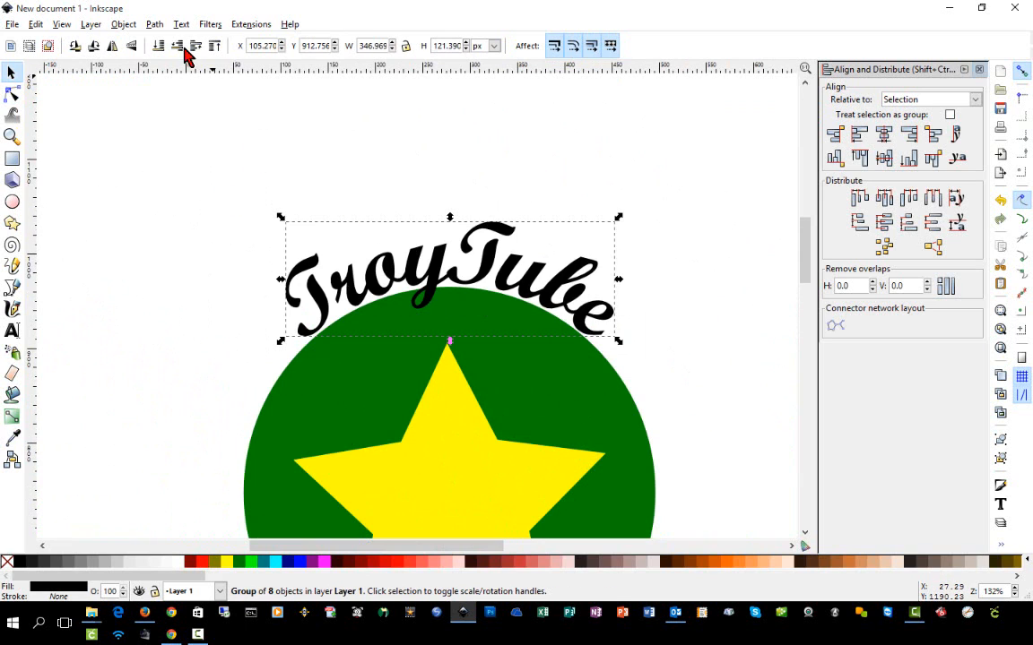
click(177, 46)
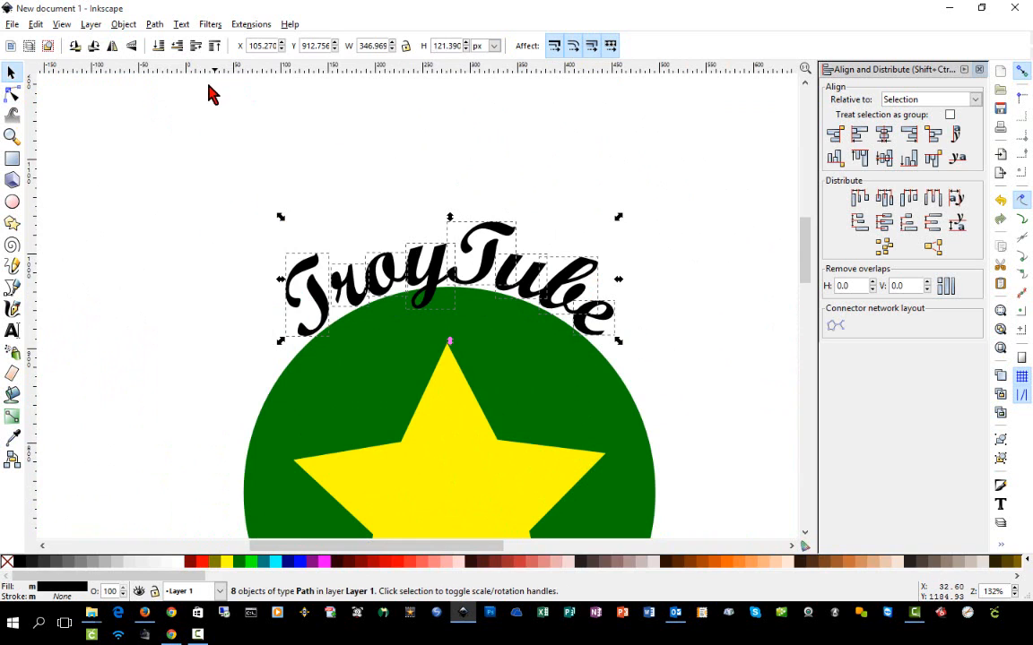
click(154, 24)
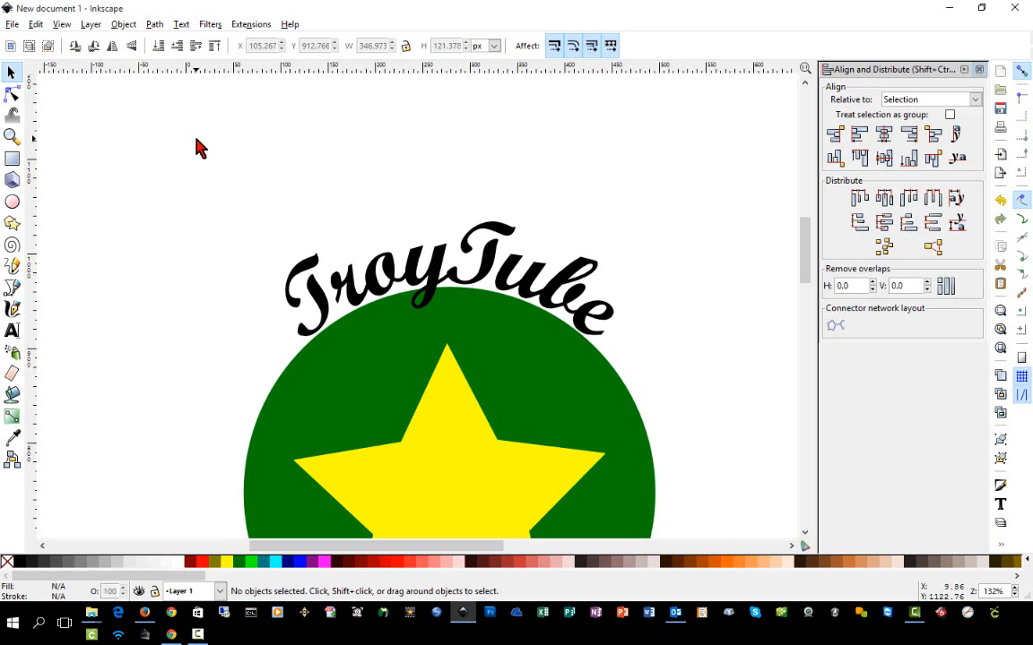
click(12, 95)
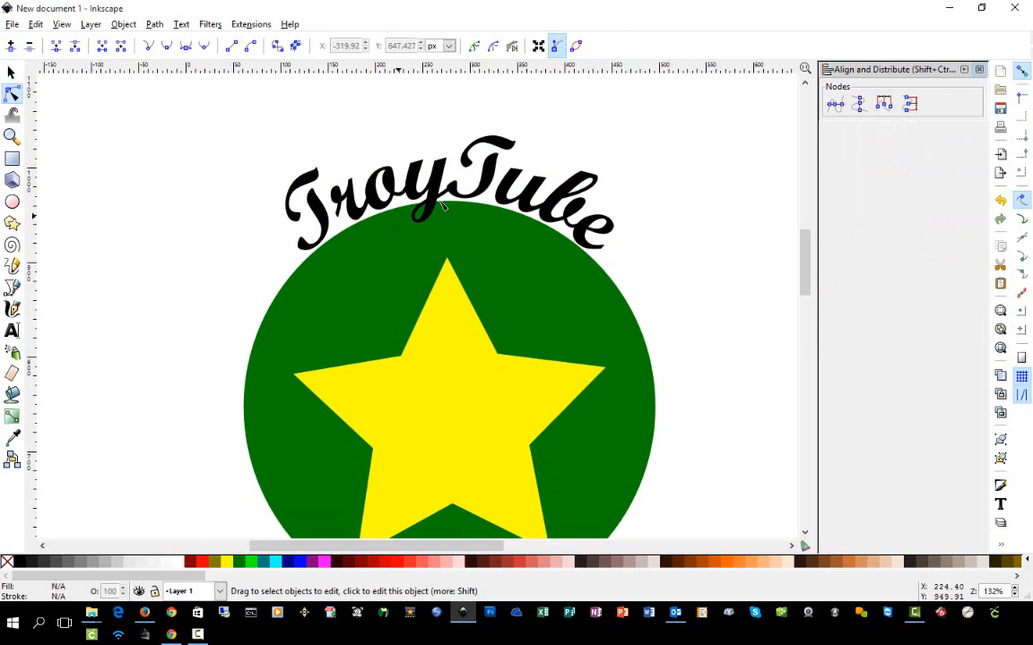
click(448, 193)
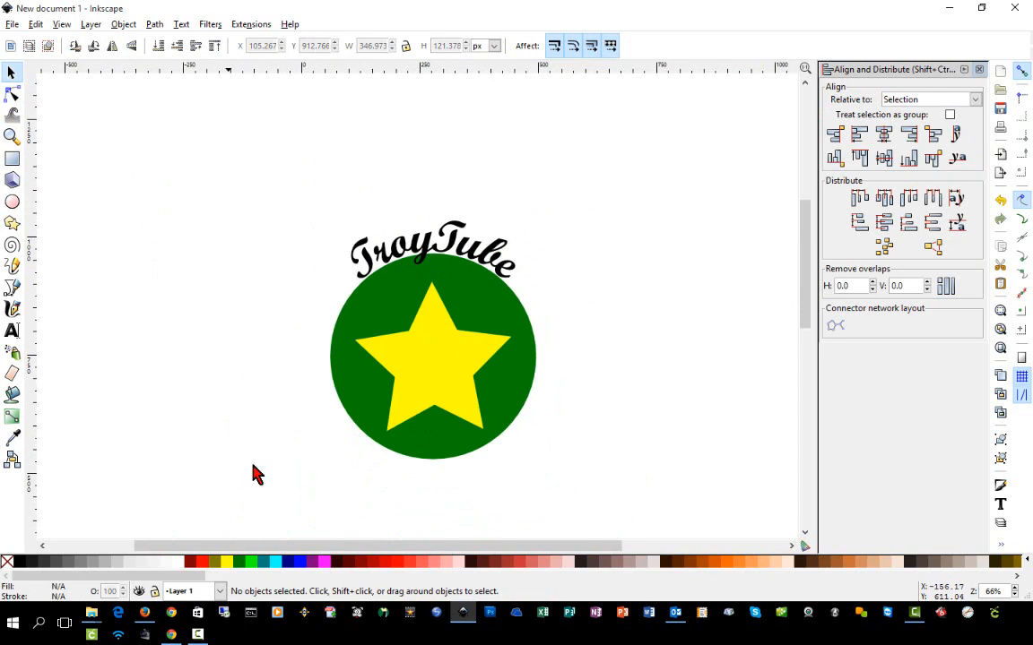
click(433, 354)
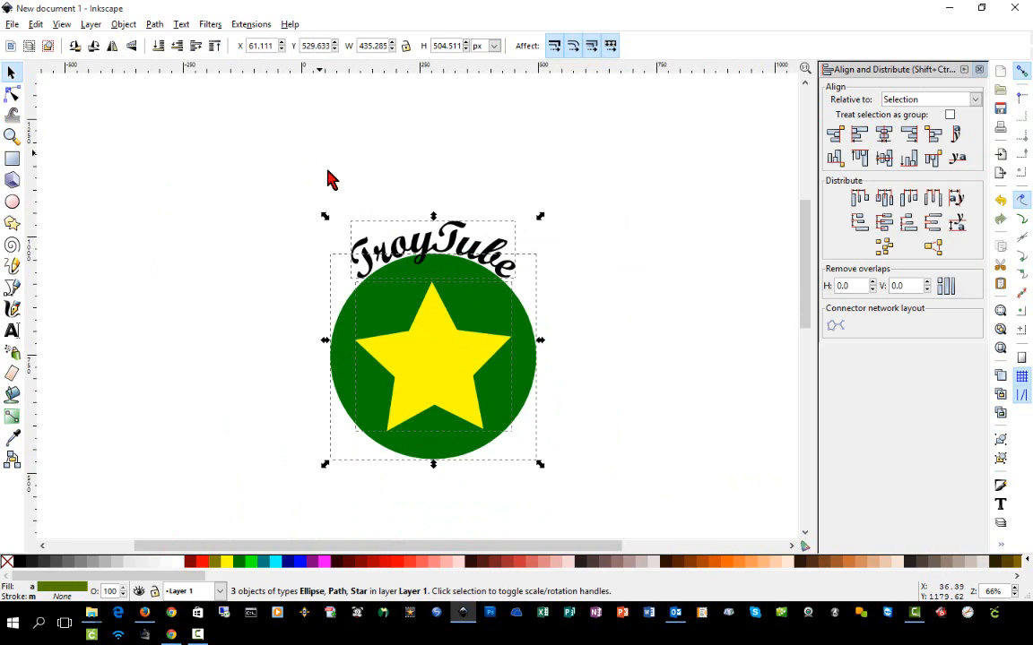
Step: Convert the TroyTube lettering, circle and star into paths, then reselect them
click(123, 24)
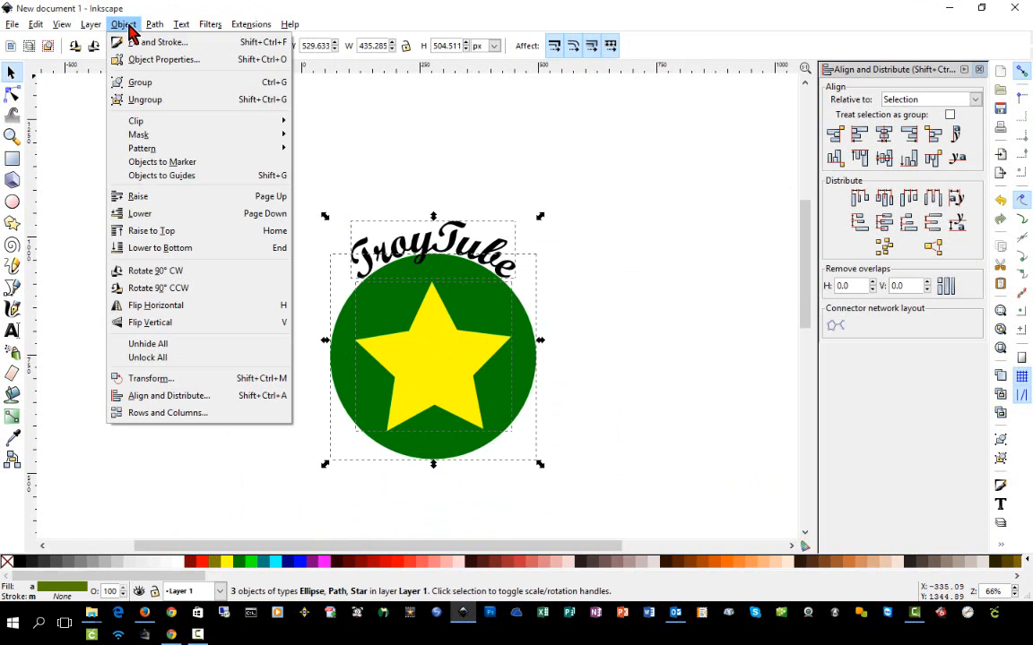
click(182, 24)
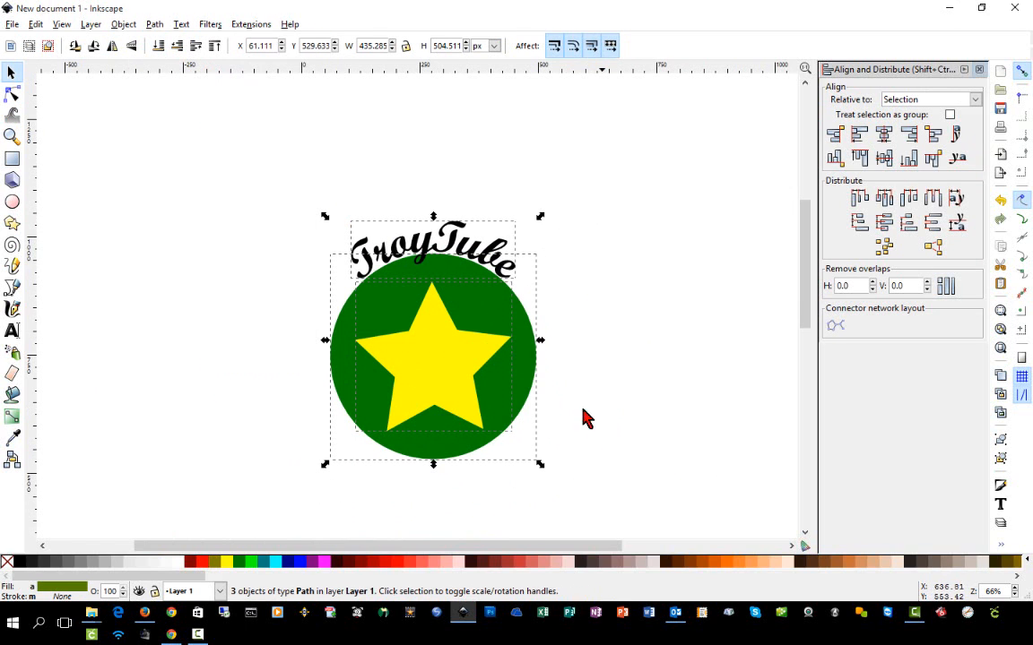
click(598, 434)
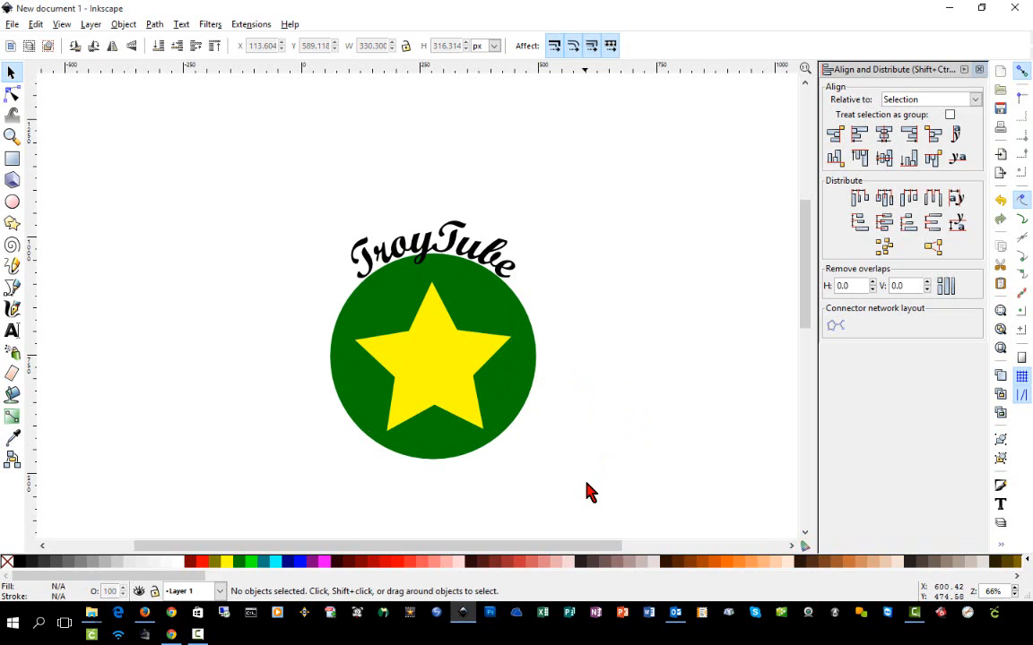
click(94, 46)
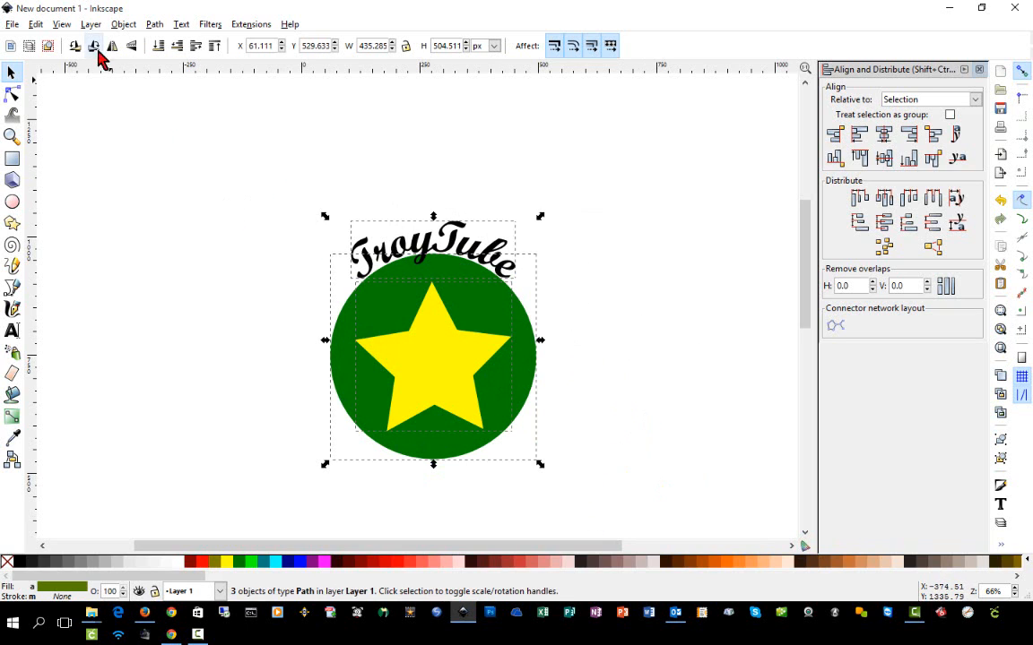
Step: Check the paths in Outline display mode, then return to Normal display
click(61, 23)
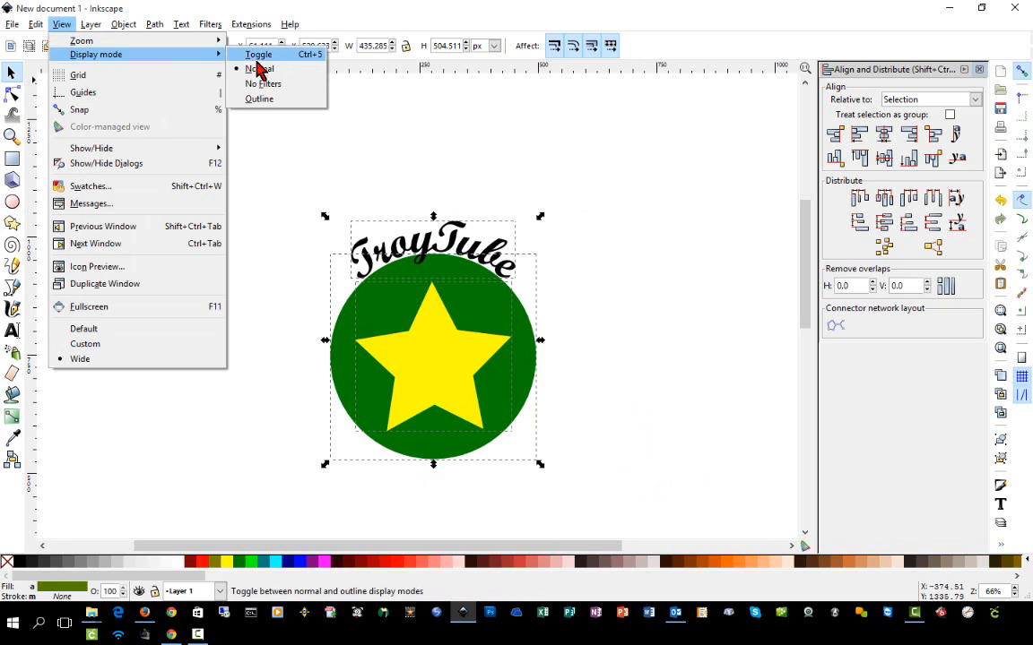
click(259, 98)
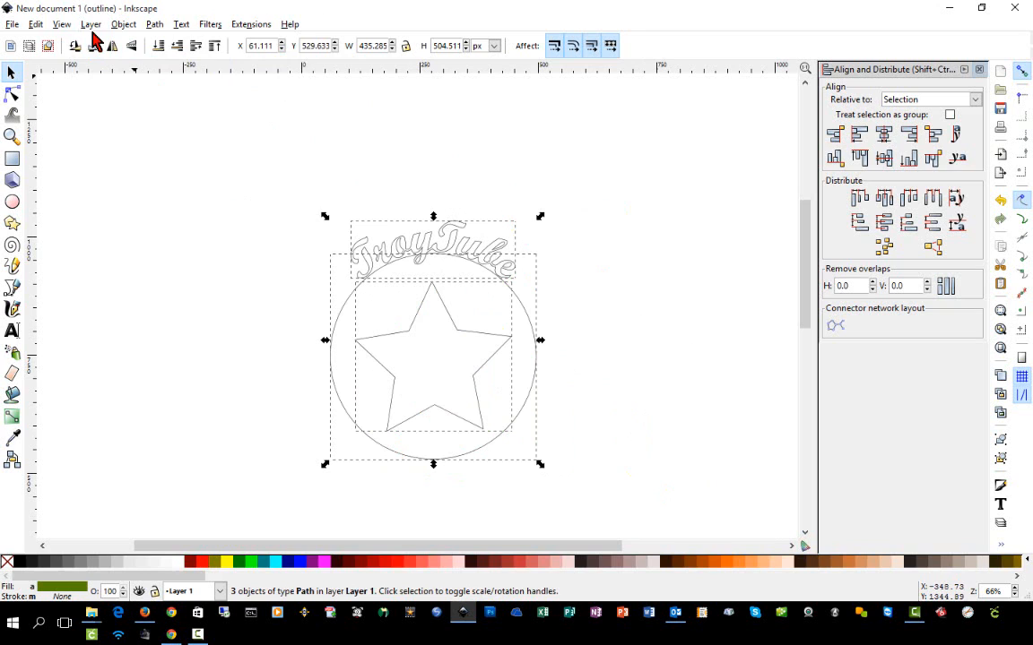
click(62, 24)
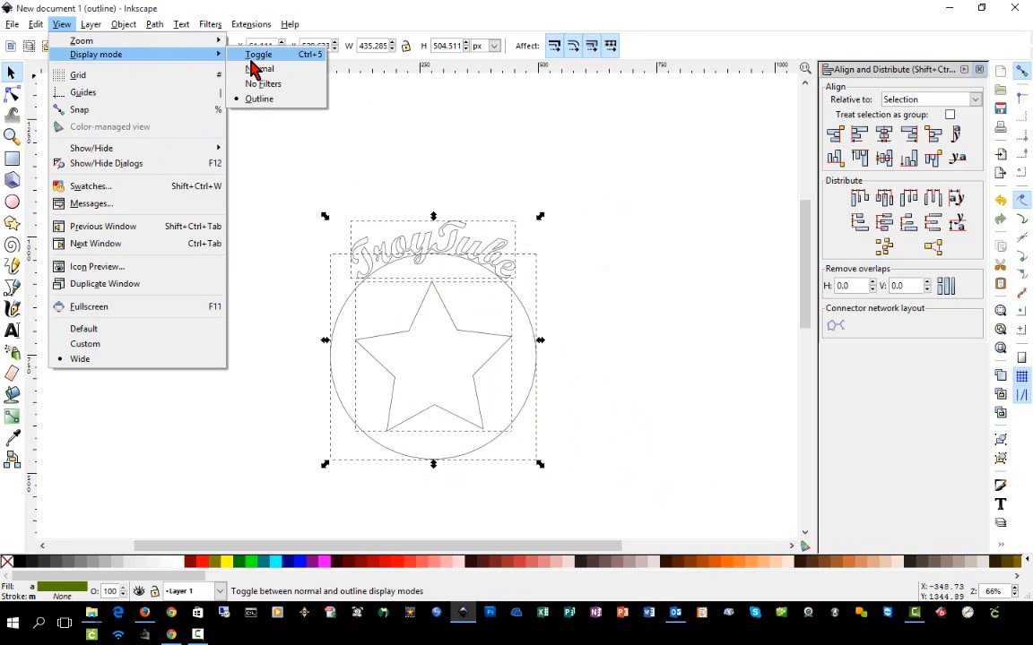
mouse_move(260, 69)
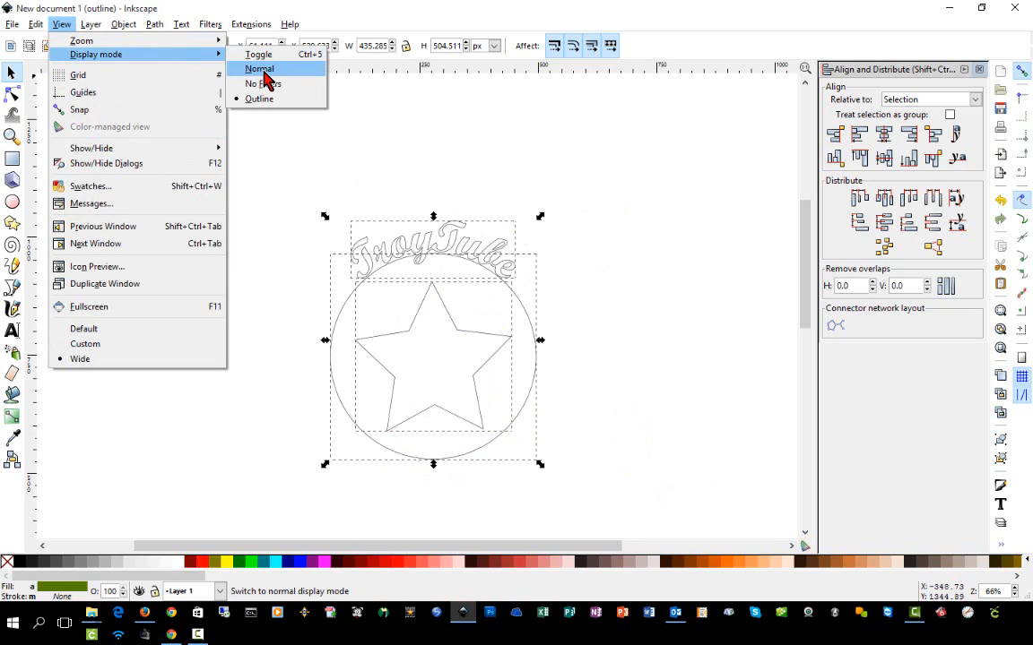
click(259, 69)
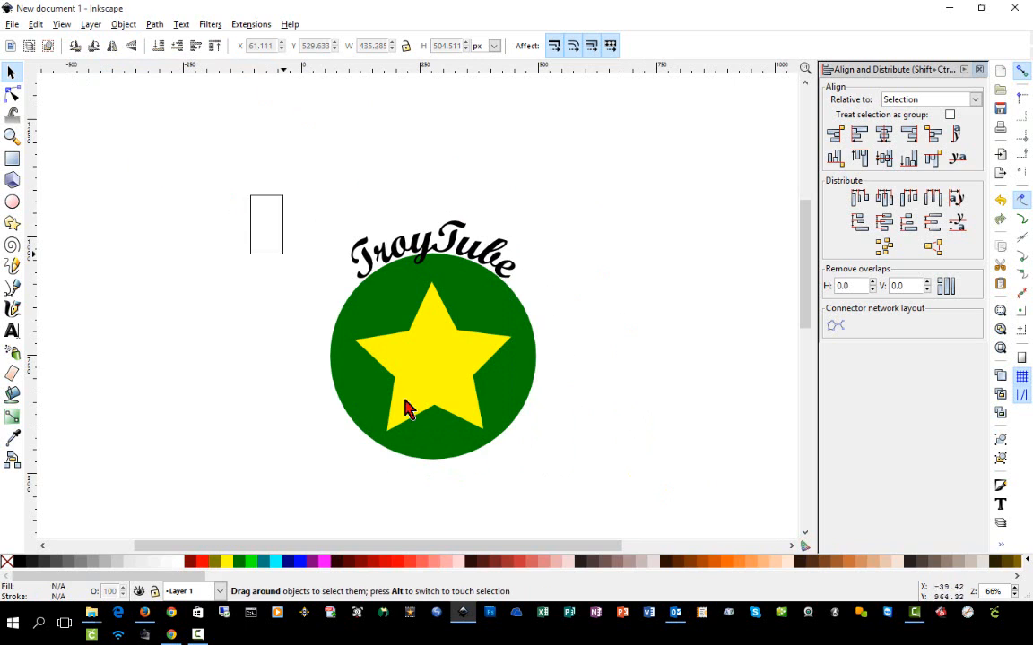
click(123, 24)
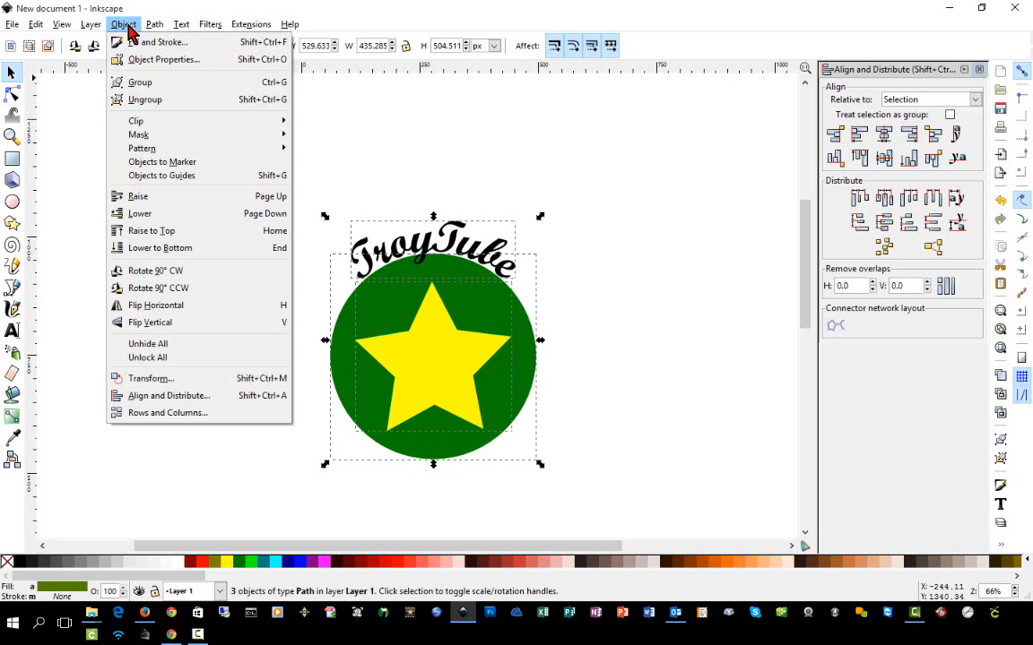
Step: Group the three logo paths and save the drawing as a new SVG
click(140, 81)
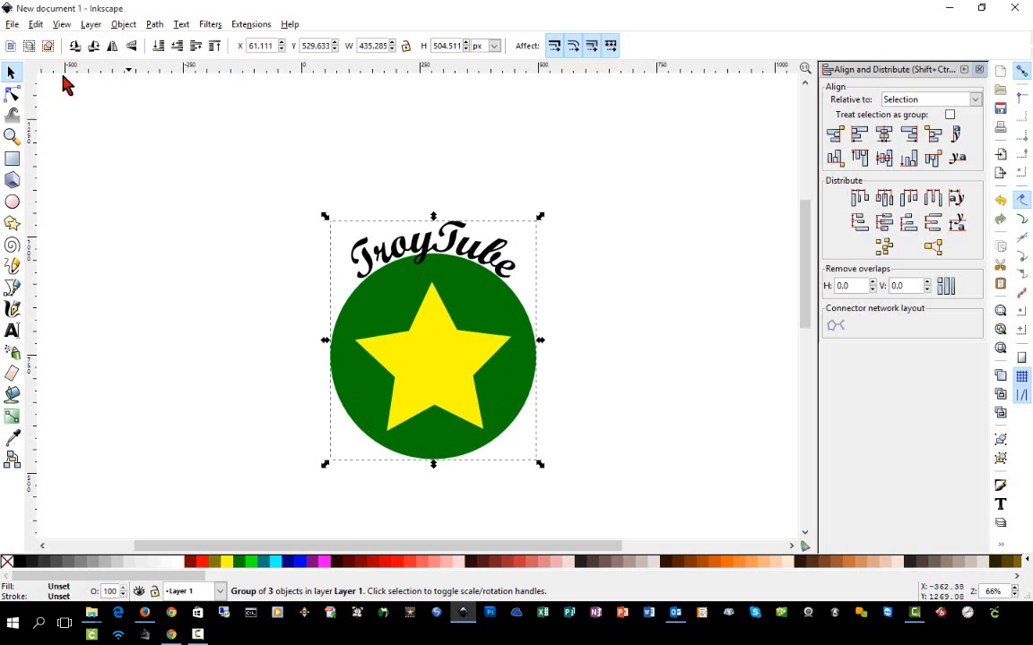
click(13, 24)
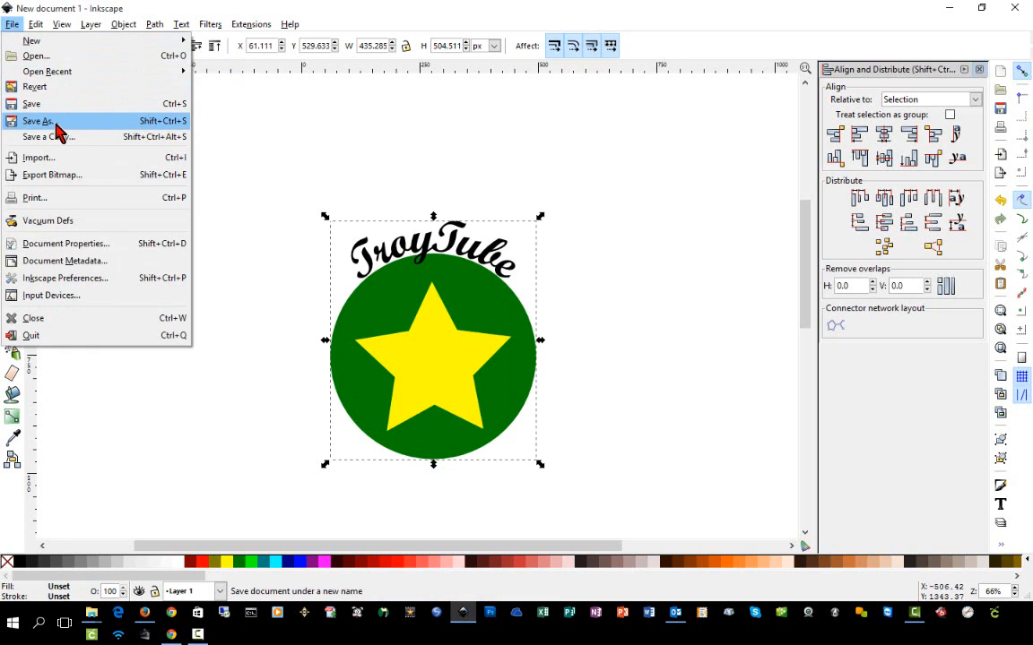
click(37, 120)
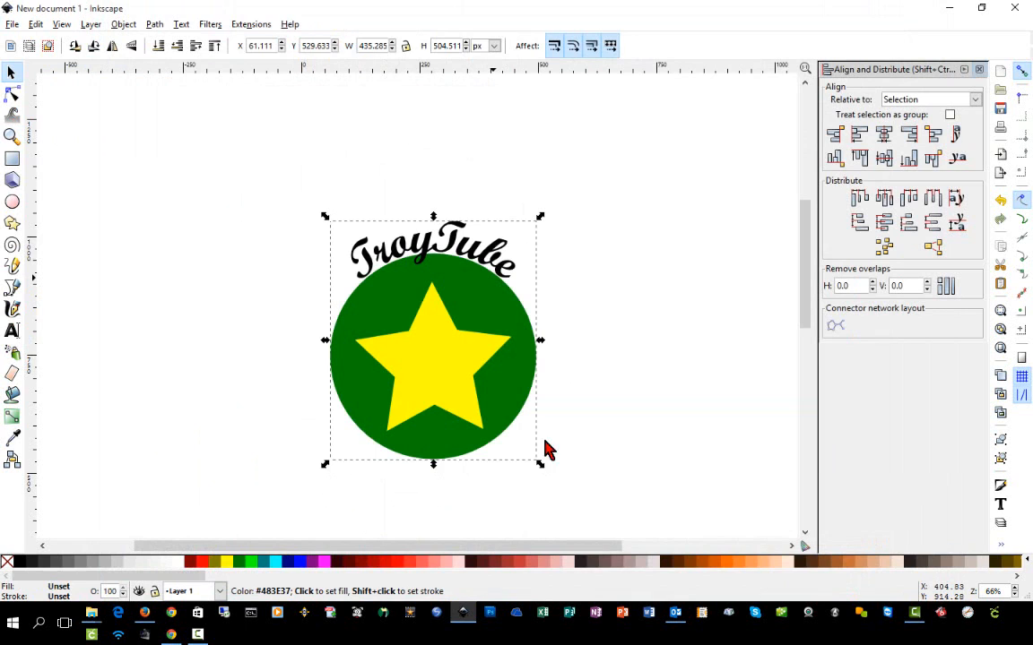
click(143, 622)
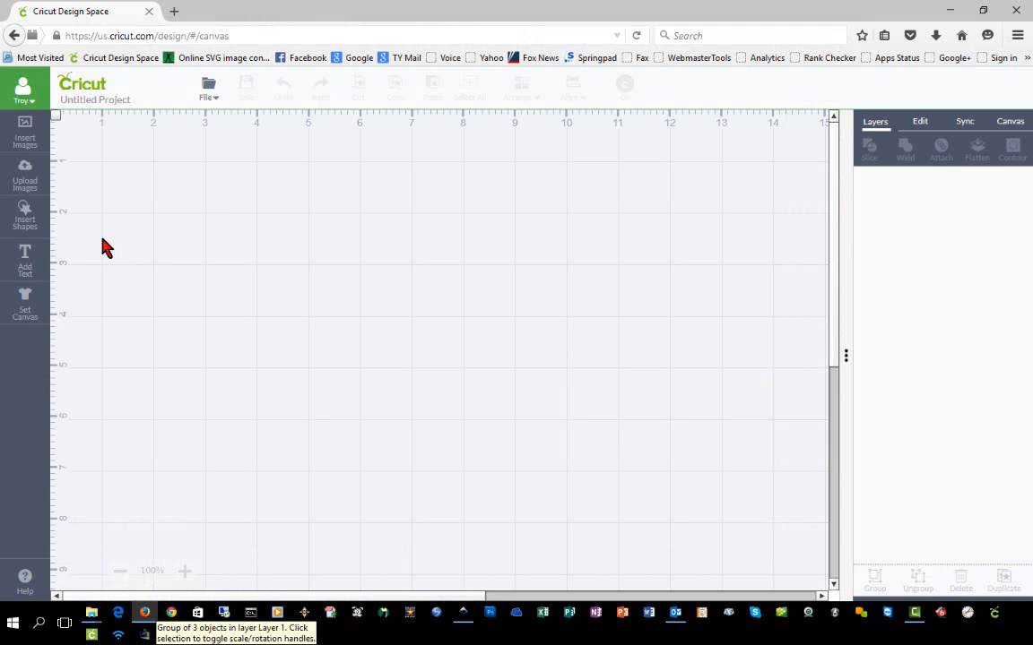
Step: Upload the challenge3 SVG as a basic image and insert it onto the canvas
click(24, 175)
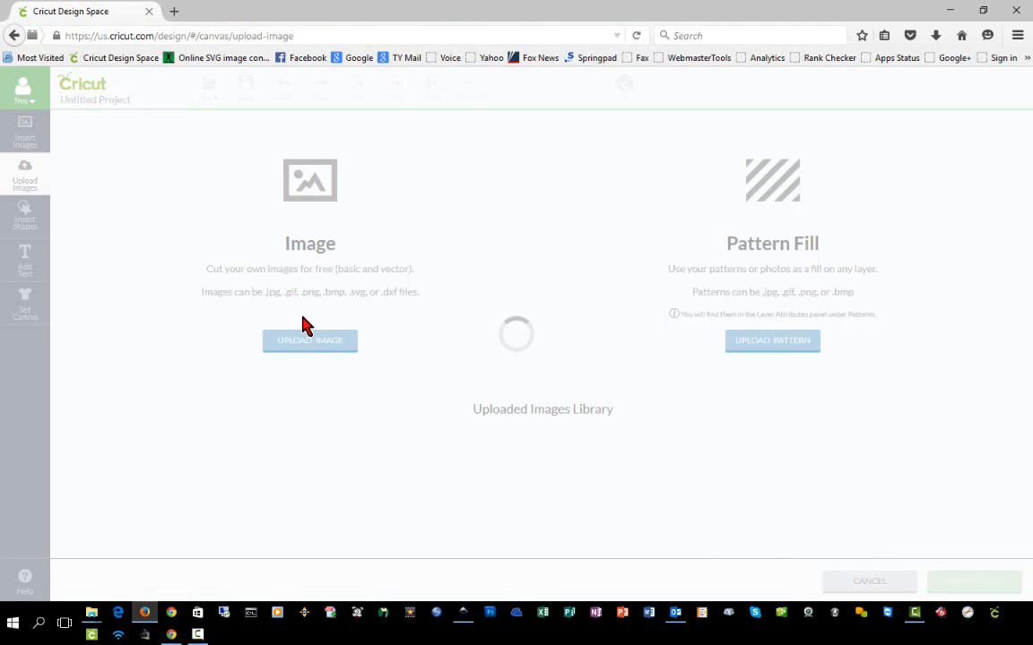
click(309, 340)
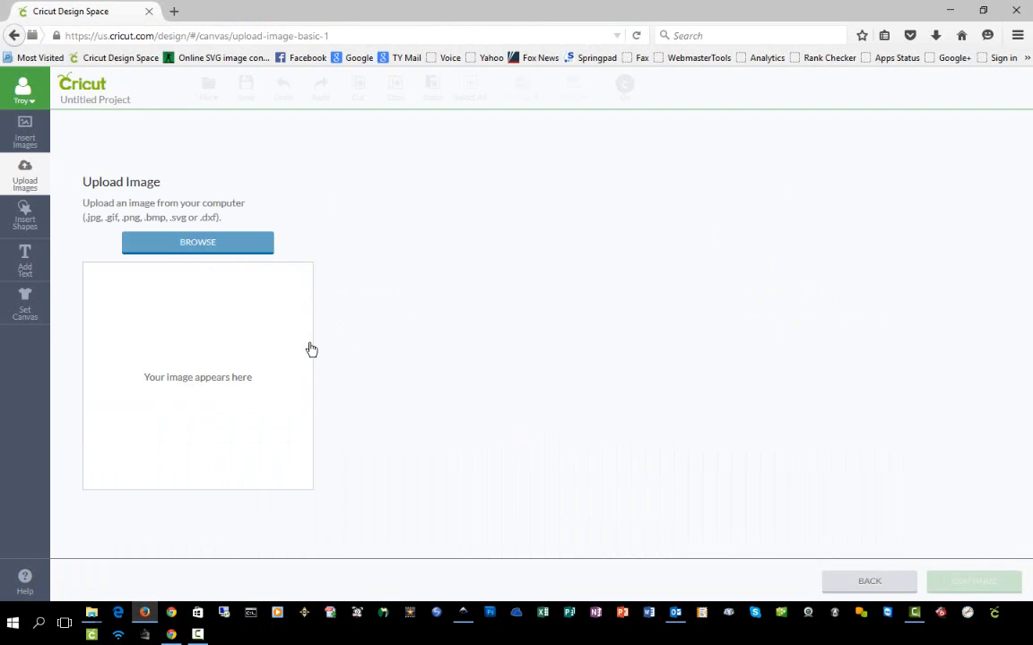
click(197, 242)
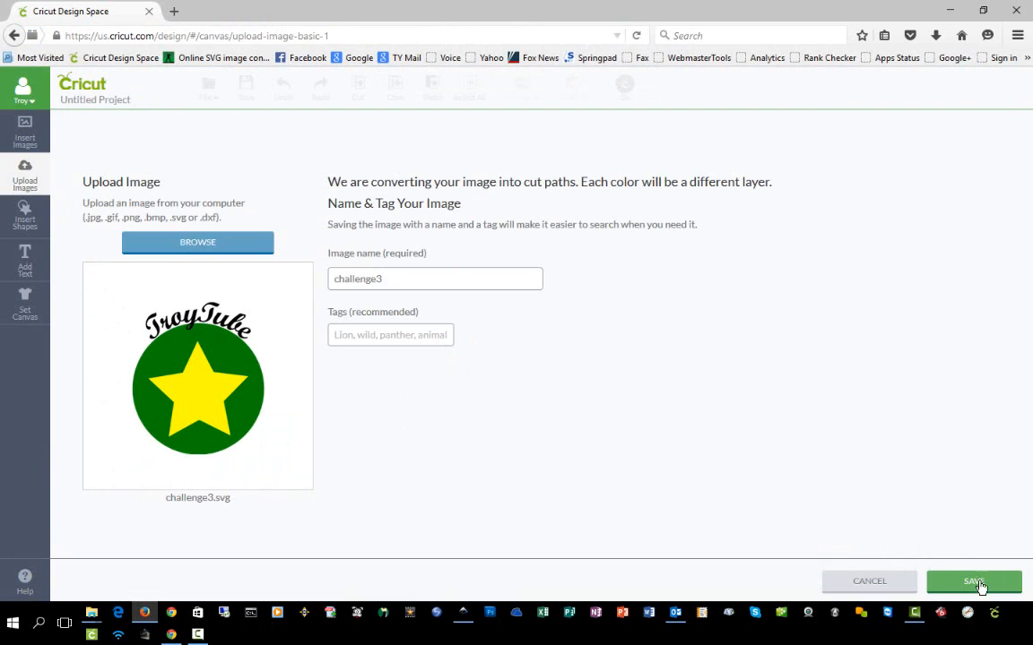
click(974, 581)
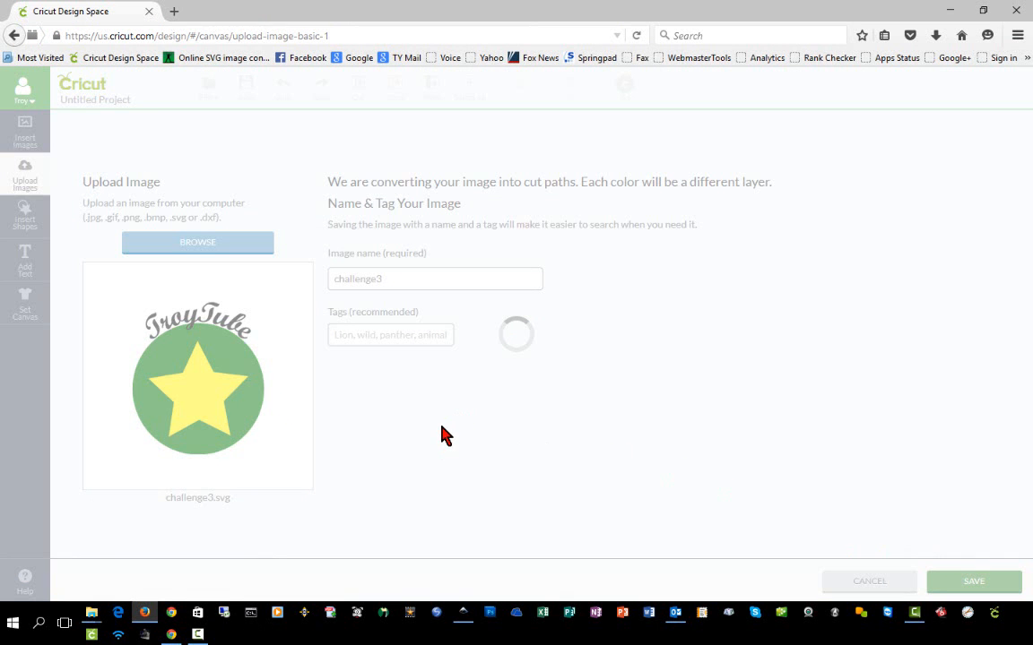
click(973, 581)
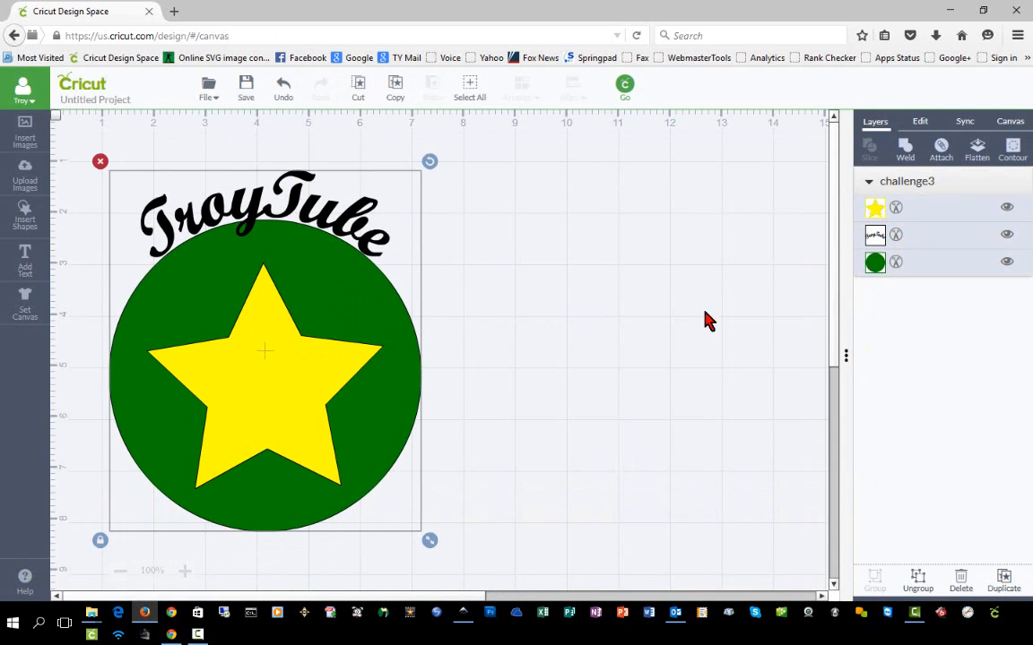
Step: Ungroup the logo into star, lettering and circle layers and preview their cutting mats
right_click(264, 350)
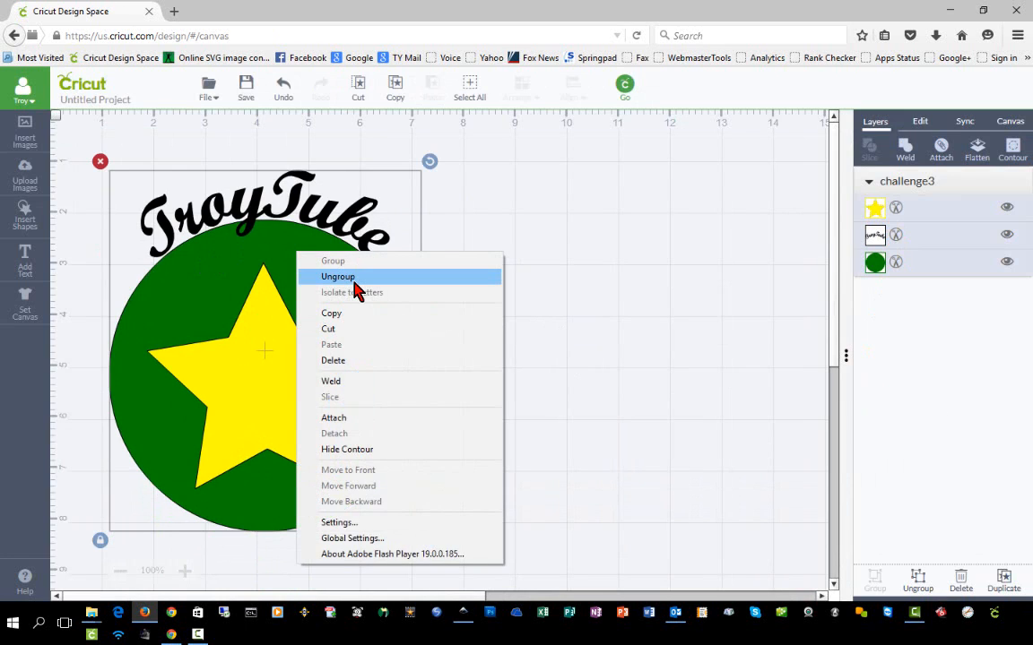
click(338, 276)
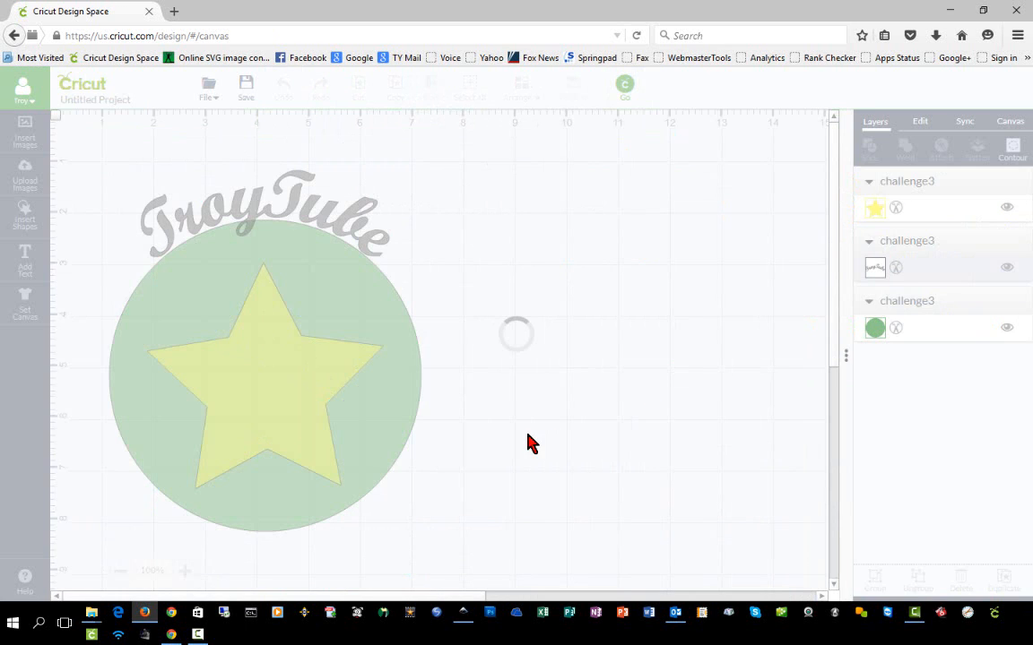
click(624, 85)
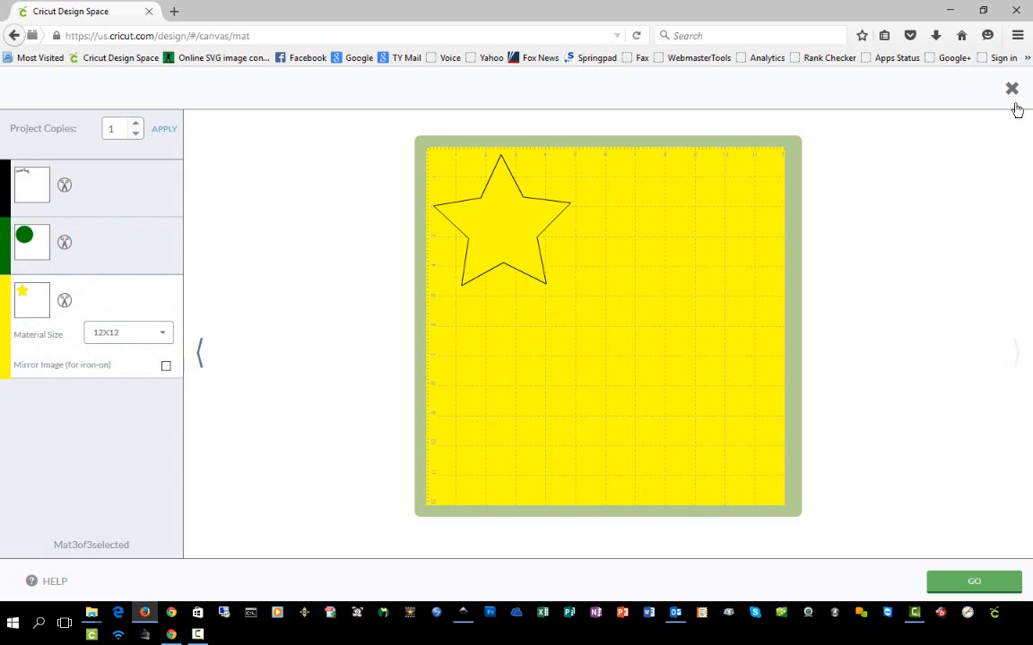
click(1012, 89)
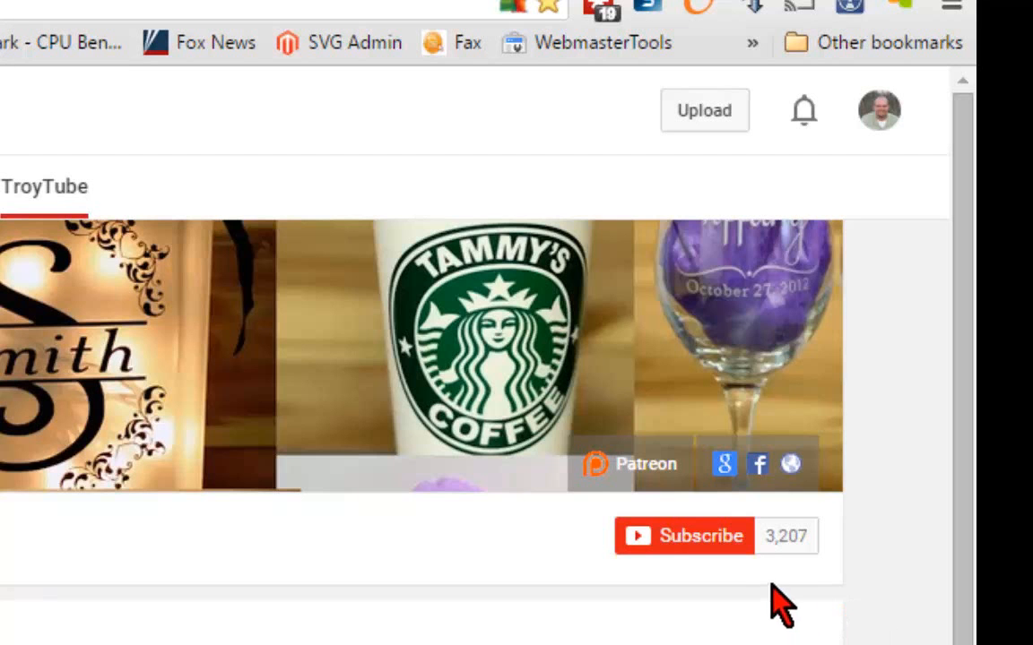
Step: Subscribe to TroyTube with all notifications, then open Troy Young's Patreon page
click(684, 535)
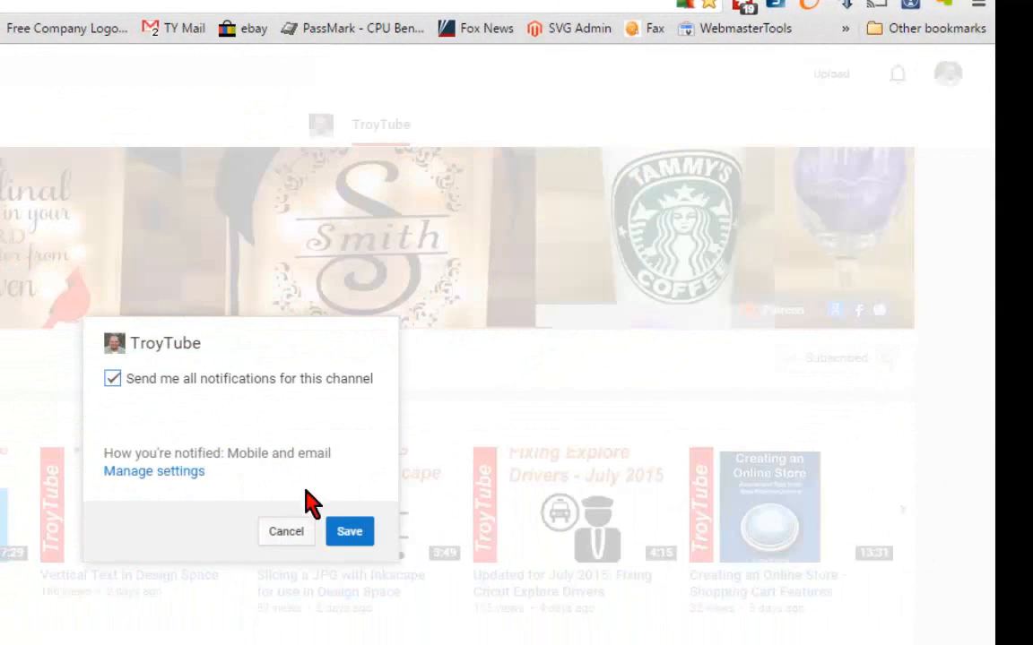
click(349, 532)
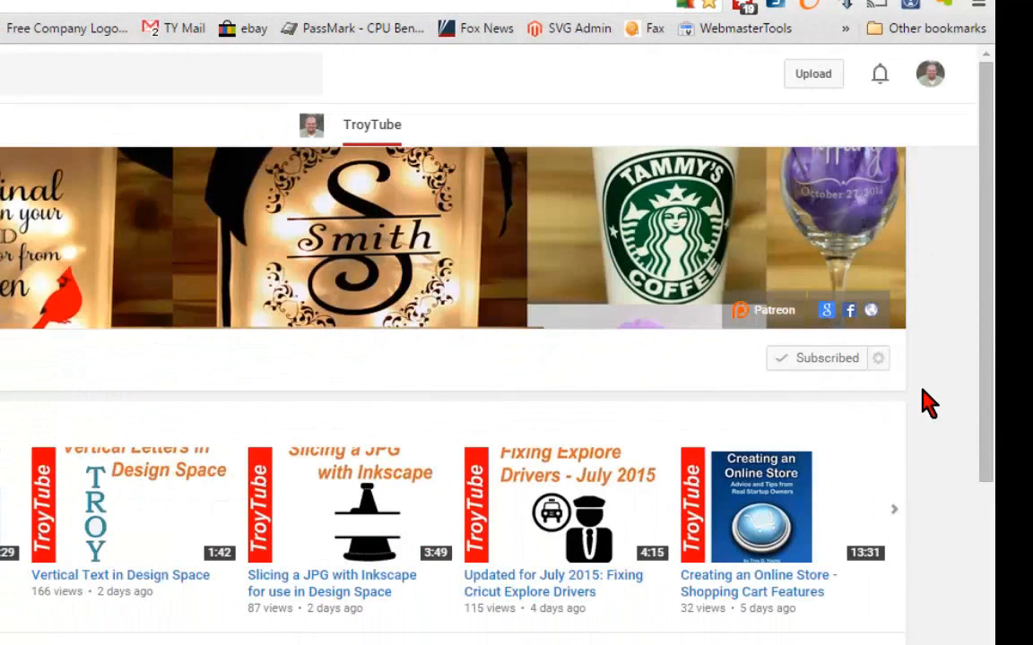
mouse_move(717, 339)
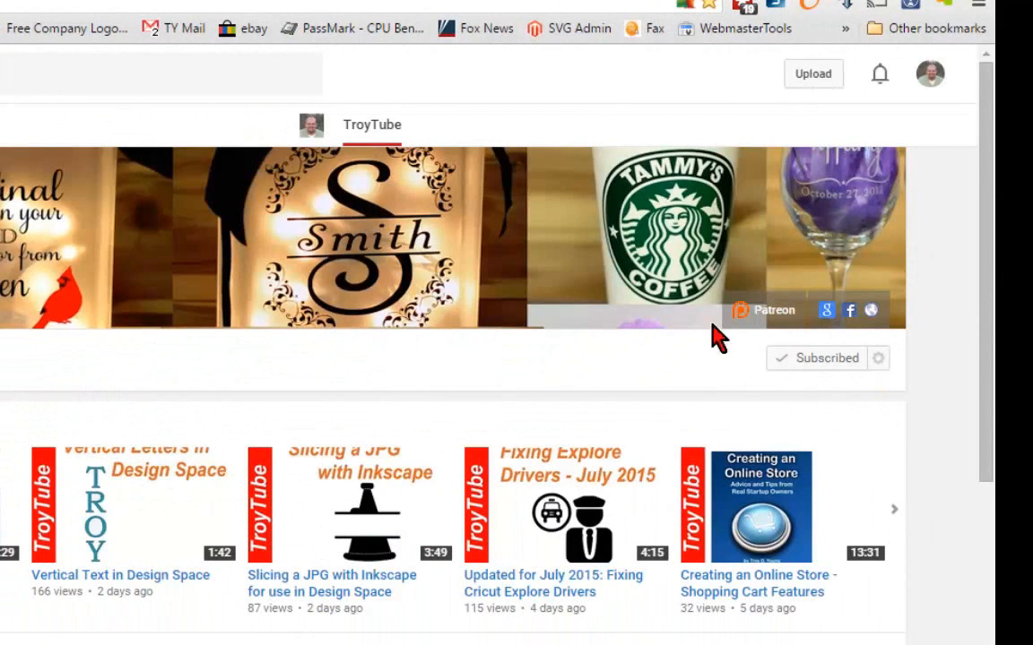
mouse_move(769, 321)
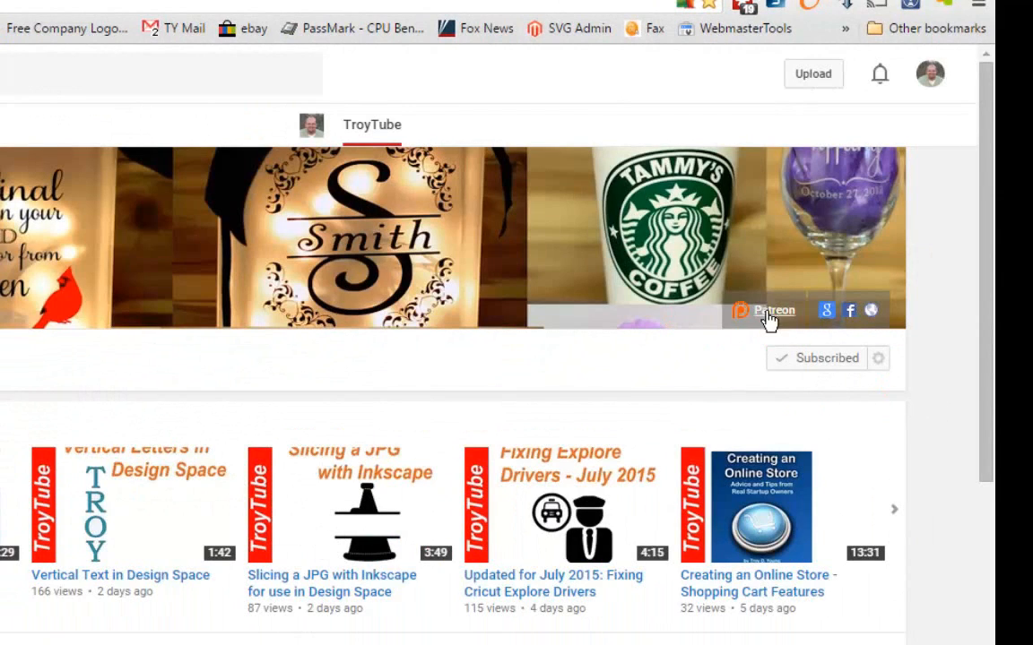
click(772, 310)
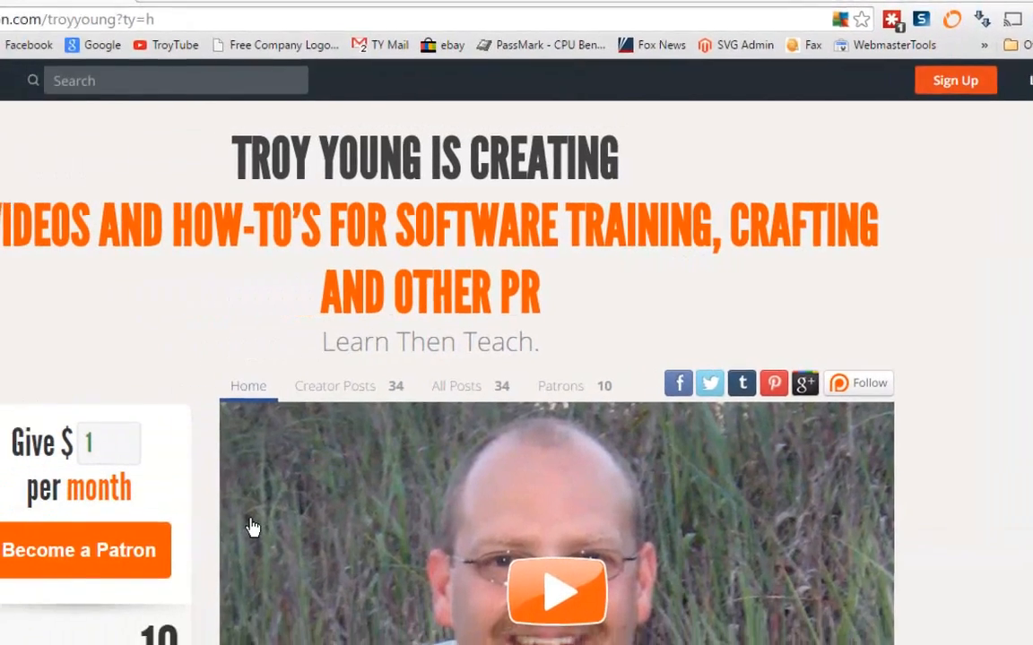